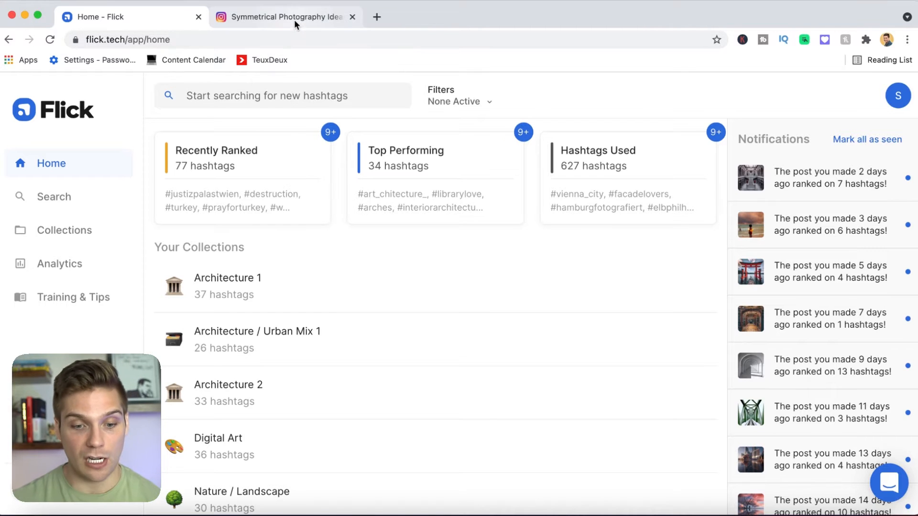
Switch to the symmetryhunters Instagram profile and browse its bio and posts
left_click(286, 16)
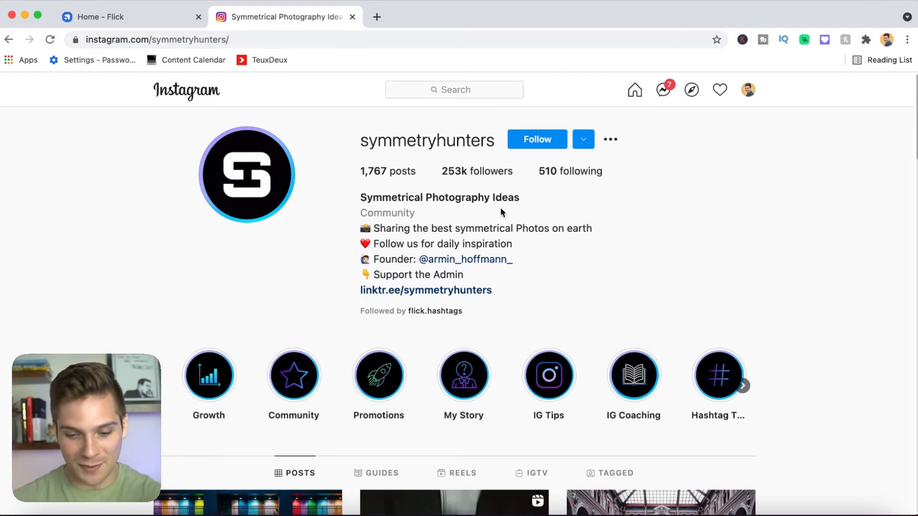
scroll("down", 3)
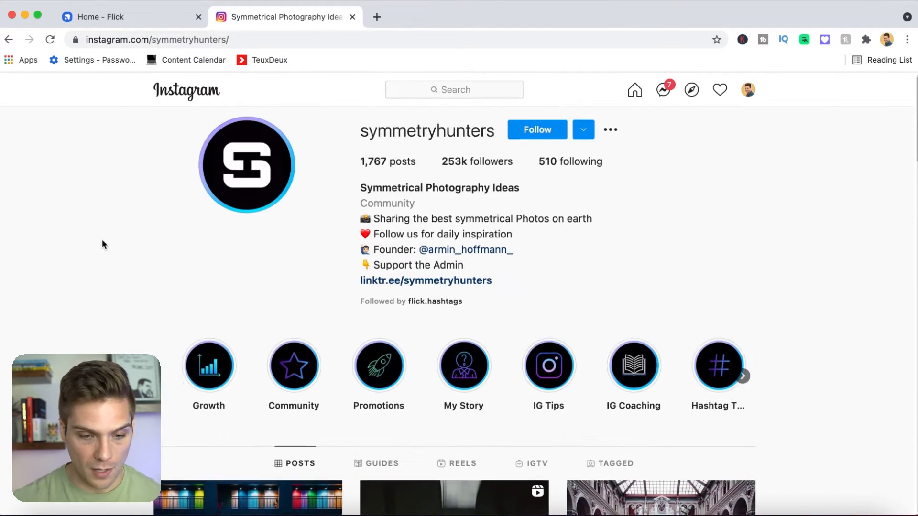
Return to the Flick home dashboard with rankings and collections
left_click(116, 16)
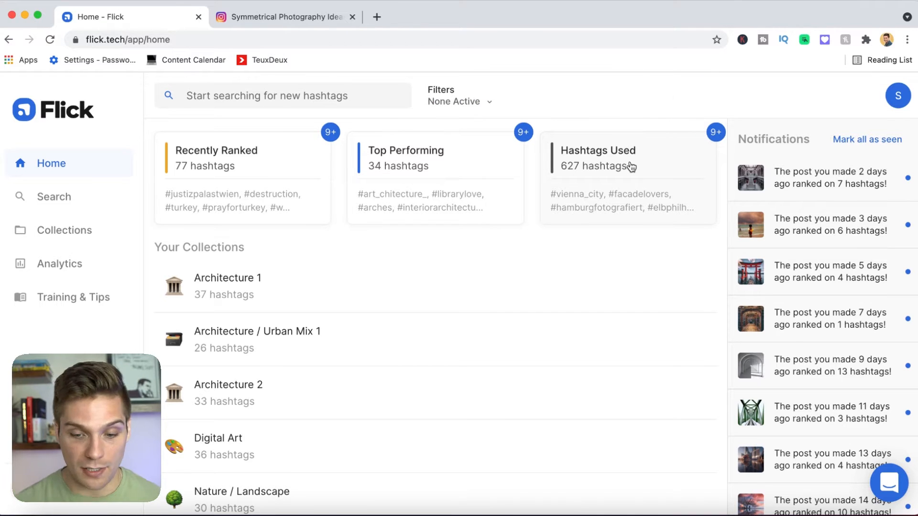
mouse_move(642, 128)
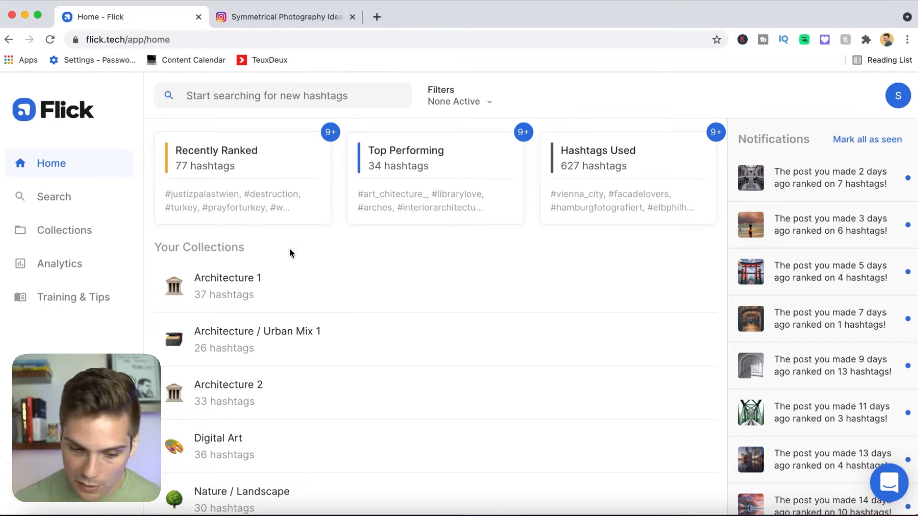
mouse_move(312, 275)
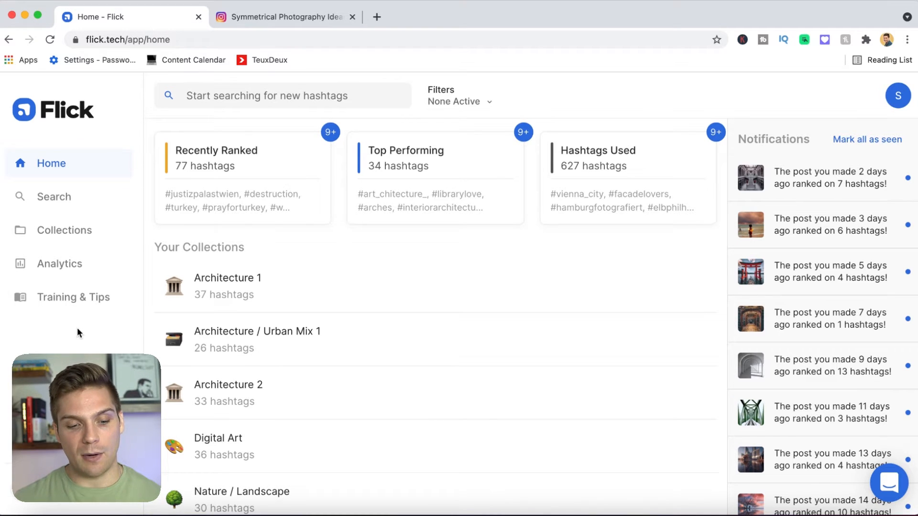
mouse_move(73, 297)
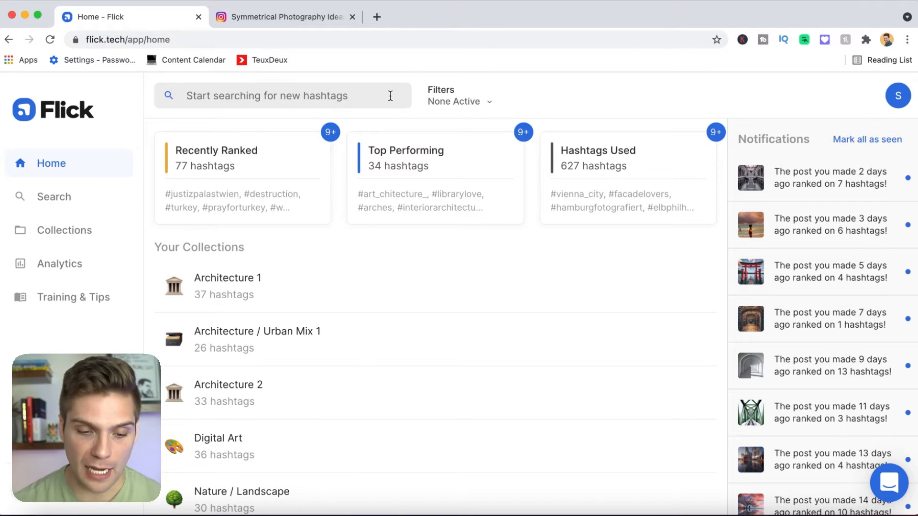
Bring up the hashtag search box with filters and recent suggestions, ready for a query
left_click(282, 96)
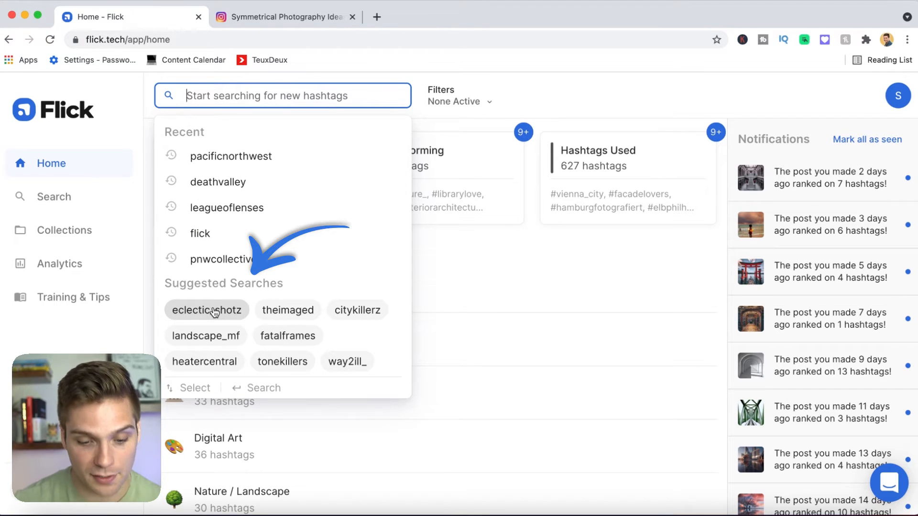
mouse_move(287, 310)
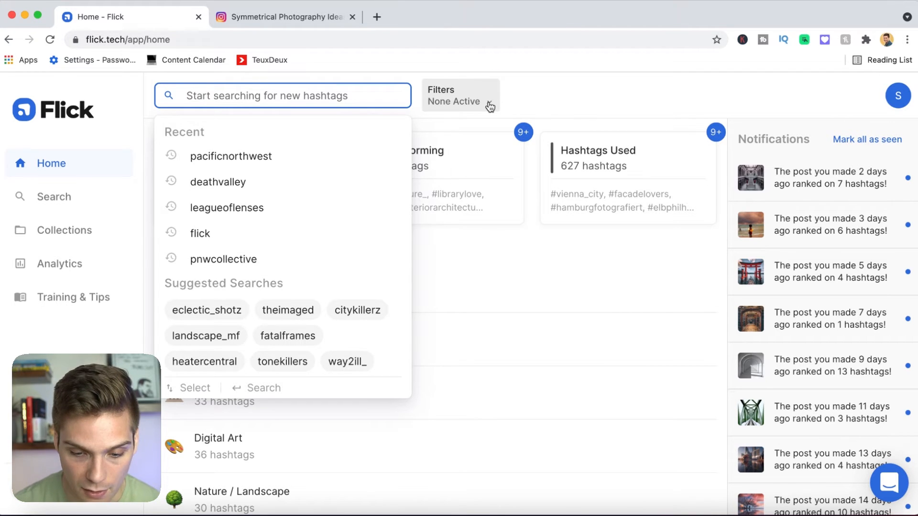
left_click(460, 96)
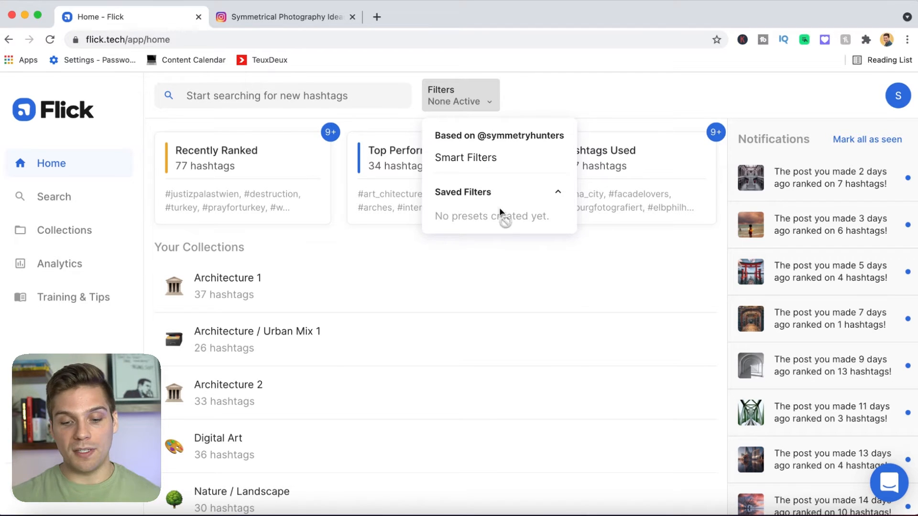
mouse_move(529, 197)
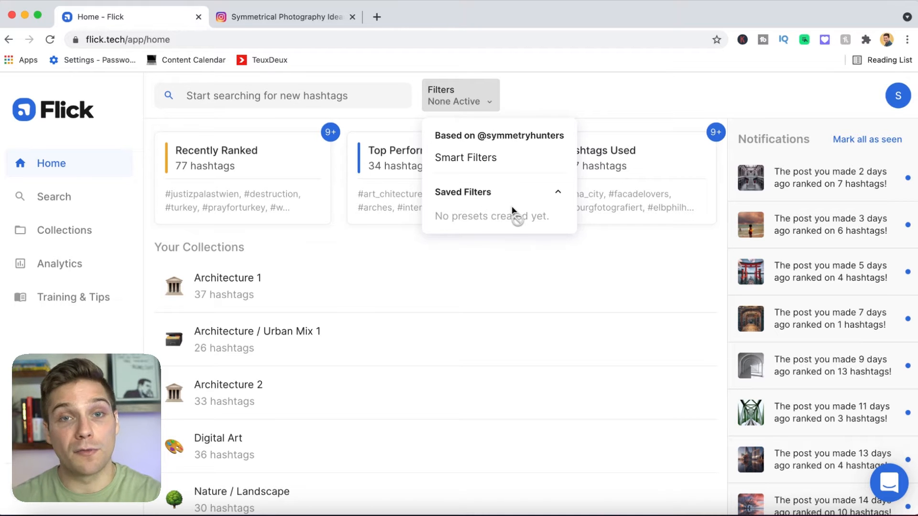
left_click(283, 95)
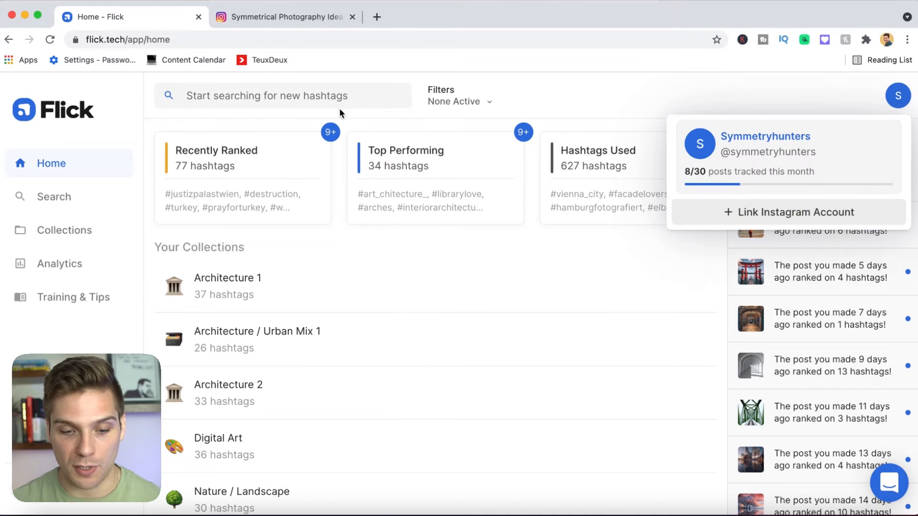
left_click(282, 96)
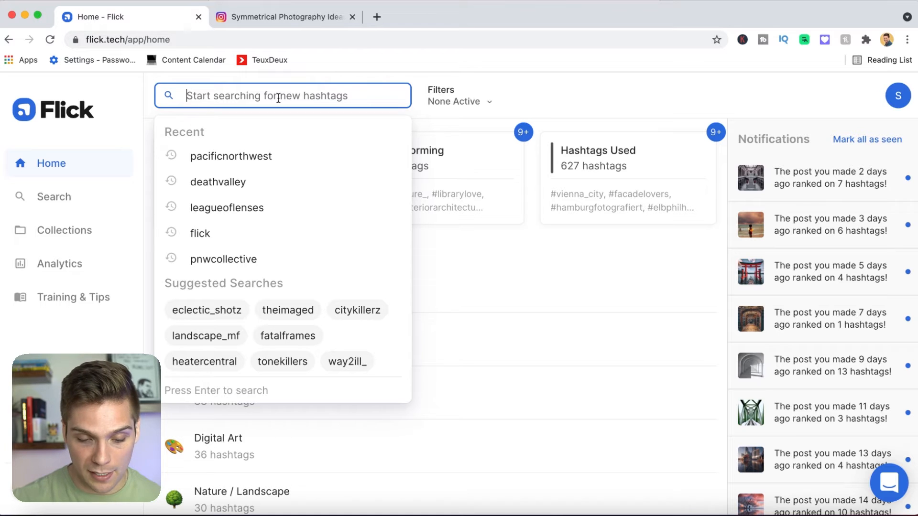
Search for Architecture and review the competition-tiered #architecture hashtag results
type("Architecture")
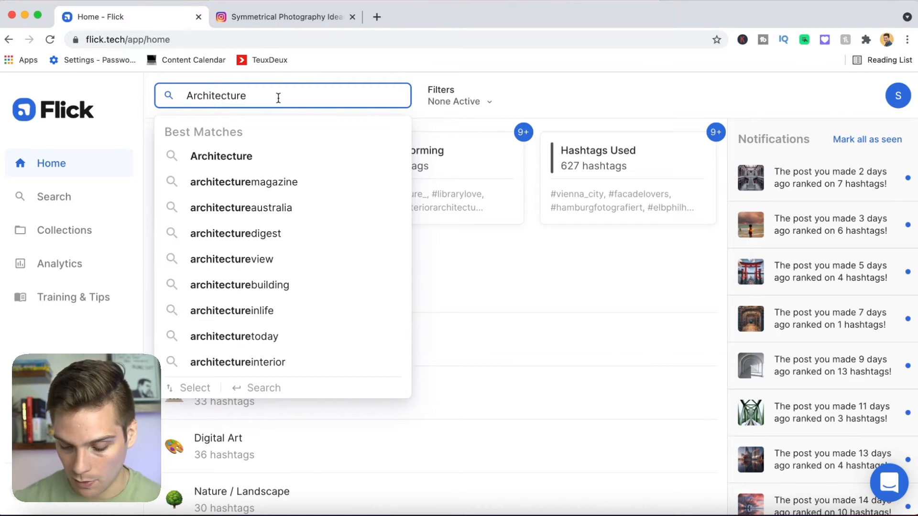
left_click(221, 156)
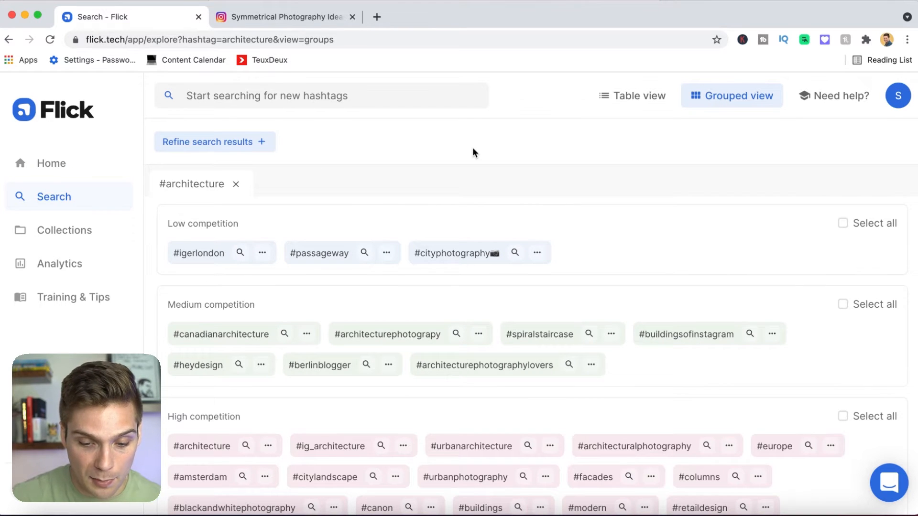
mouse_move(415, 149)
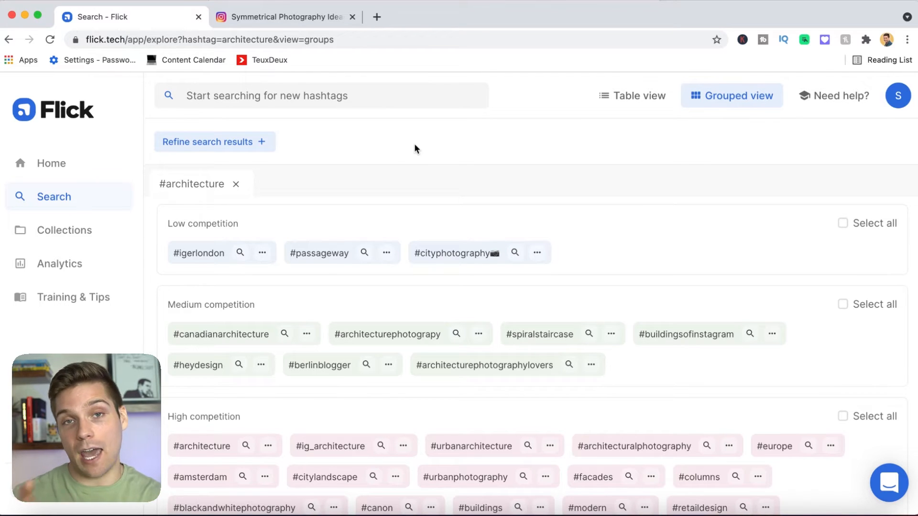
mouse_move(424, 170)
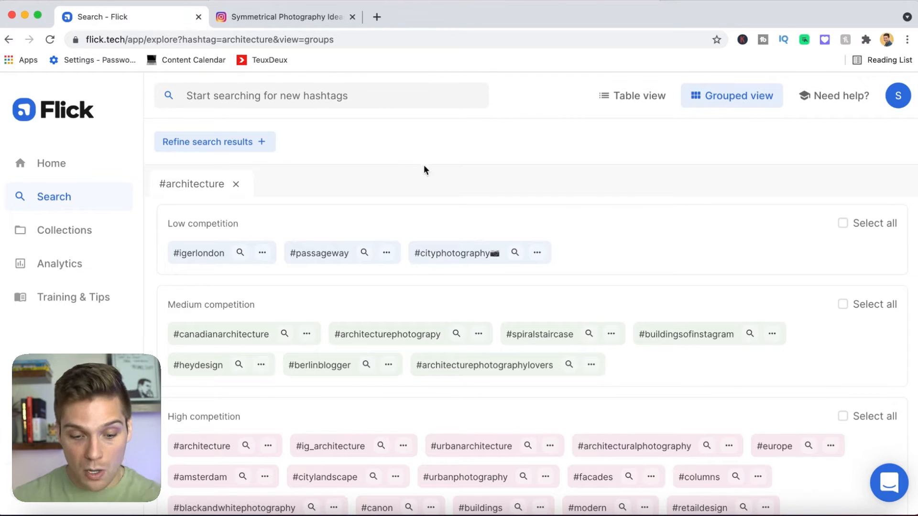
scroll("down", 3)
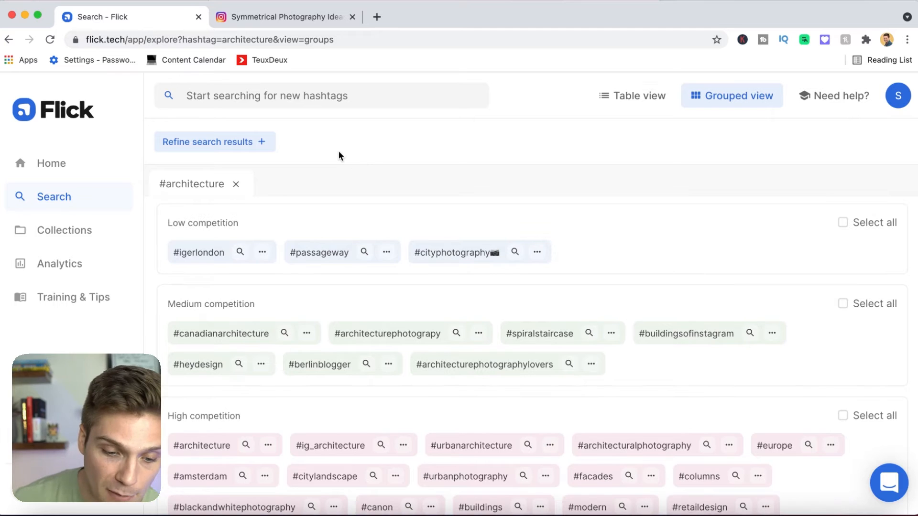
left_click(213, 142)
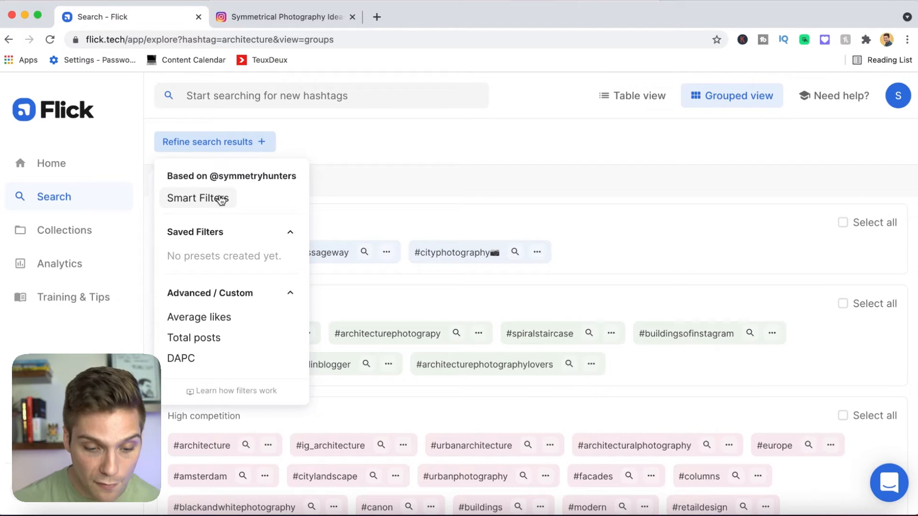
mouse_move(278, 243)
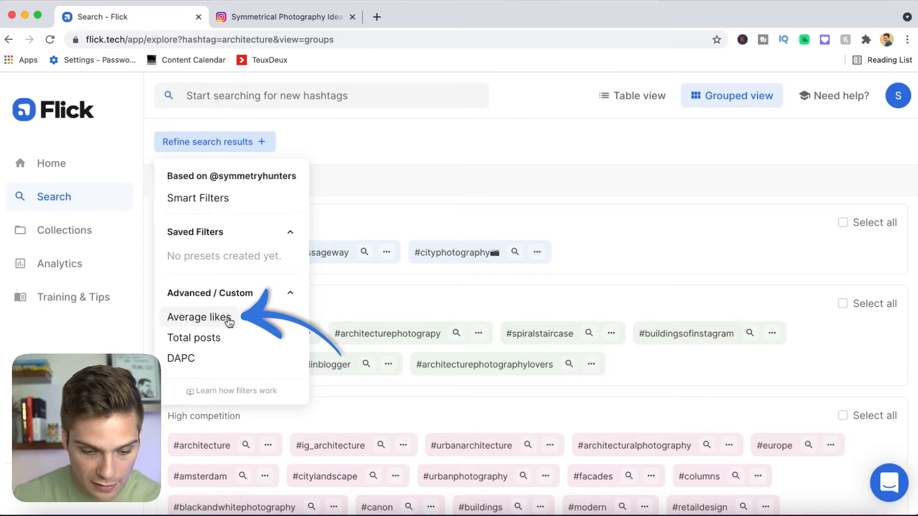
left_click(198, 317)
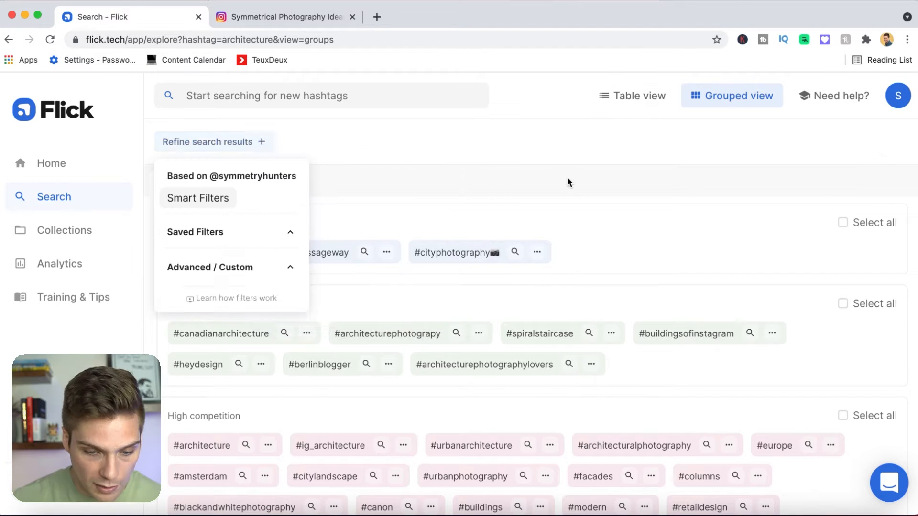
left_click(210, 267)
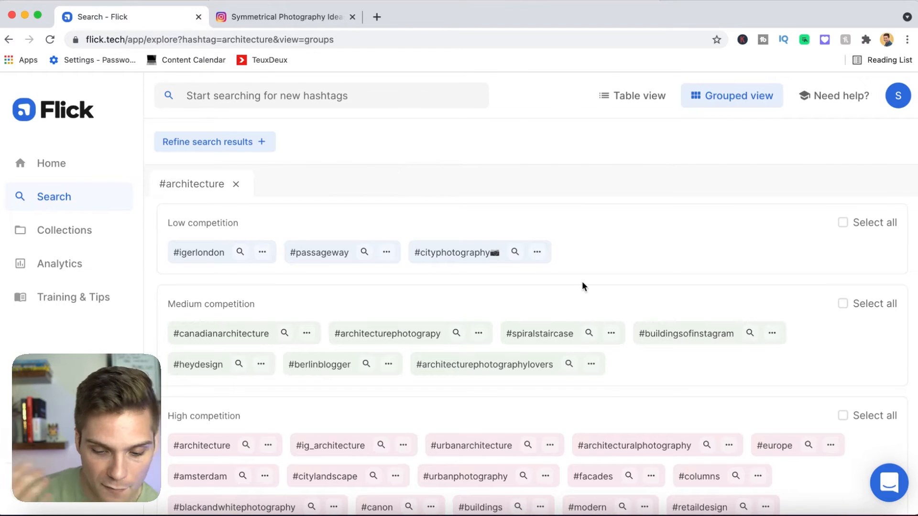
Select more architecture hashtags, ending with #buildingsofinstagram, for five in total
scroll("down", 3)
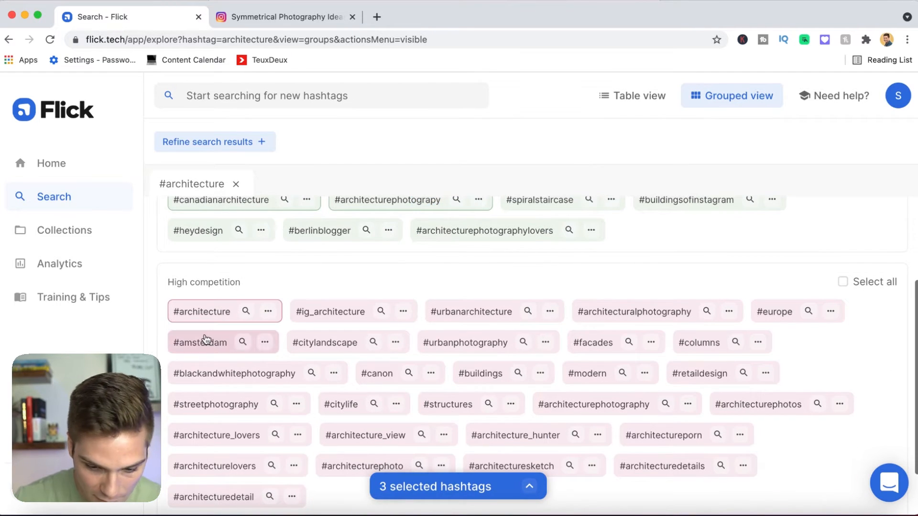
left_click(466, 329)
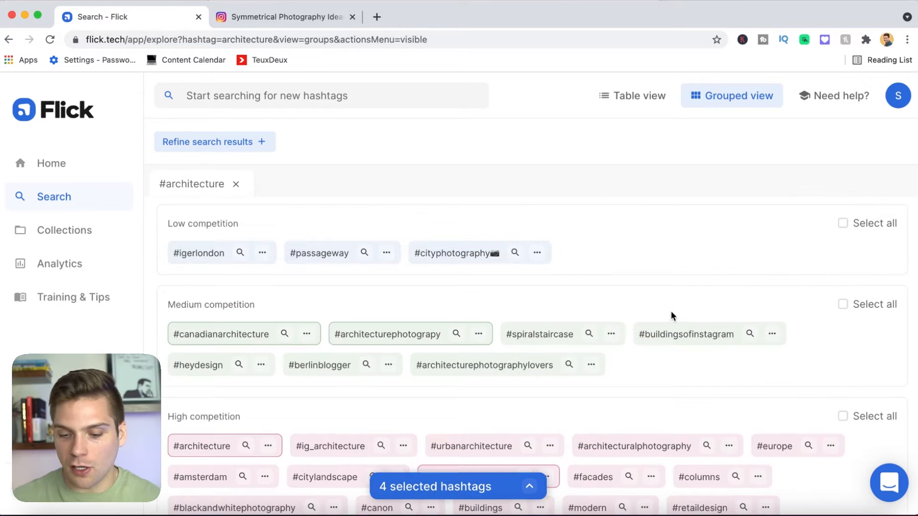
left_click(686, 333)
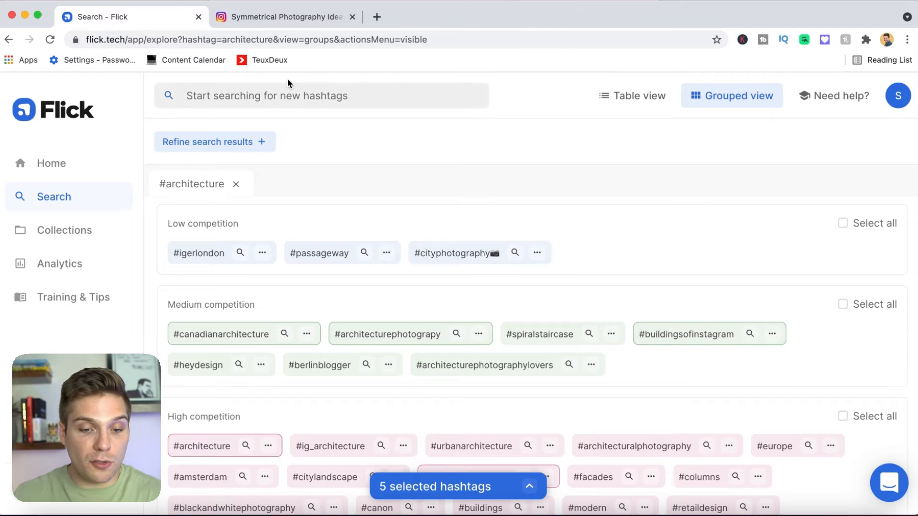
Search #buildingsofinstagram in a second tab and add #instabuildings toward 11 selected
left_click(322, 96)
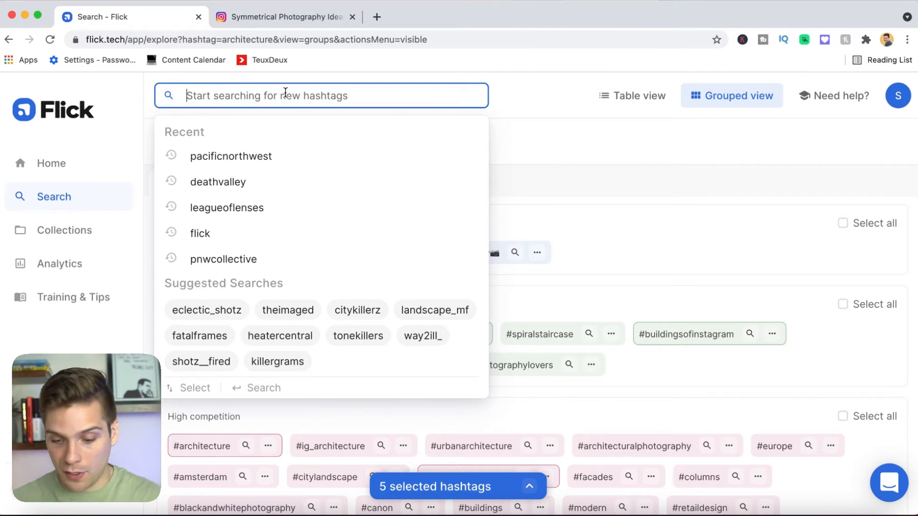
type("bu")
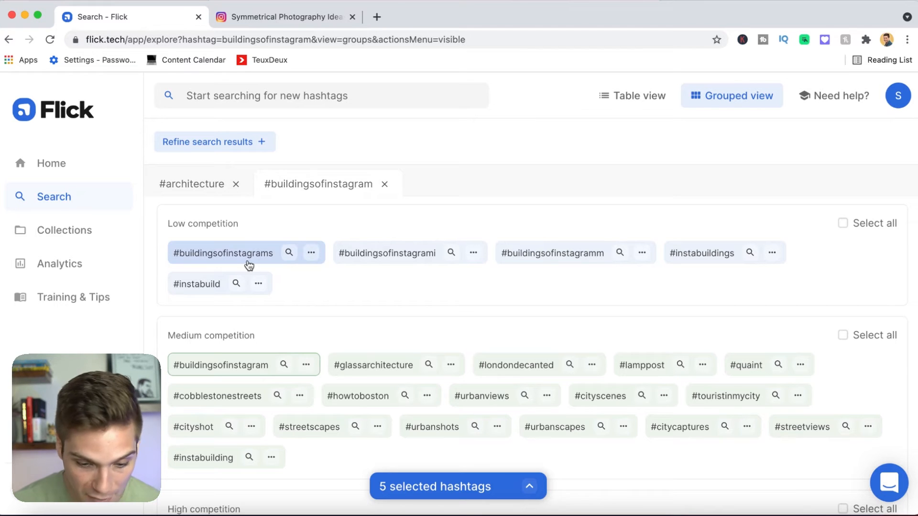
left_click(701, 252)
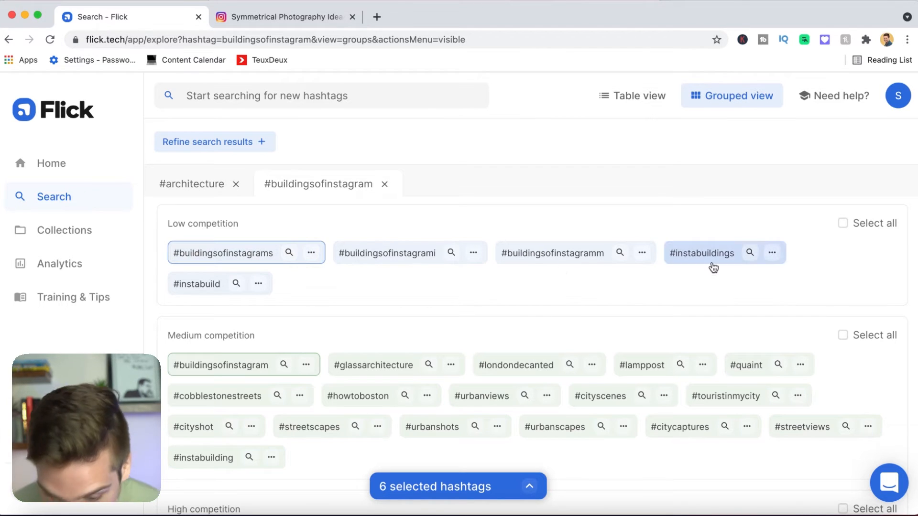
scroll("down", 3)
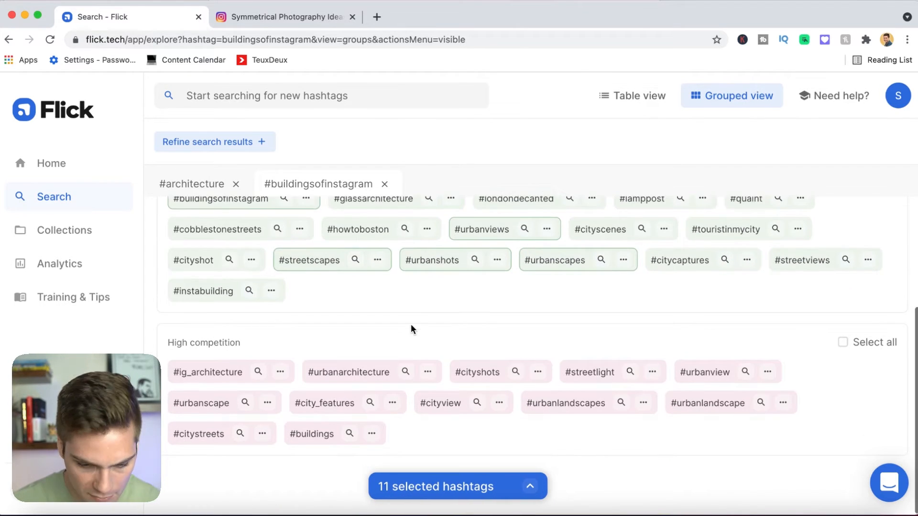
mouse_move(448, 332)
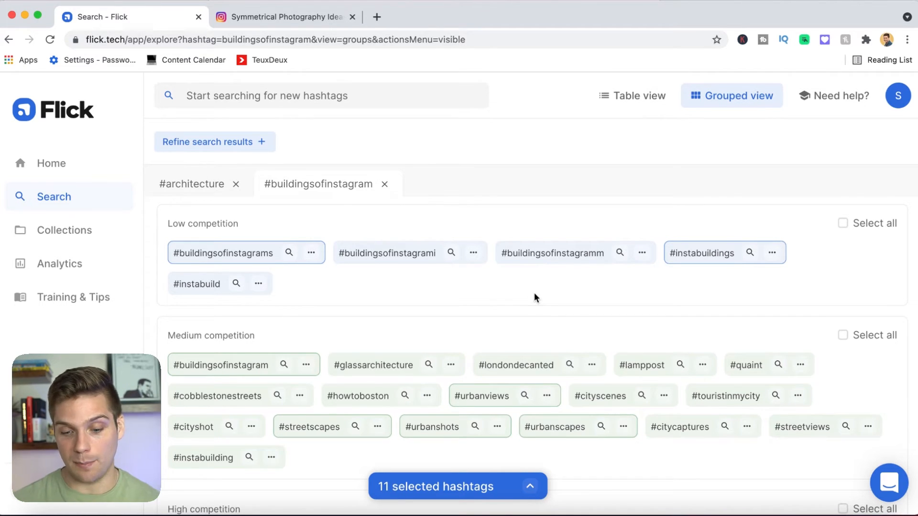
Bring up the actions and audit for the 11 selected hashtags
scroll("down", 3)
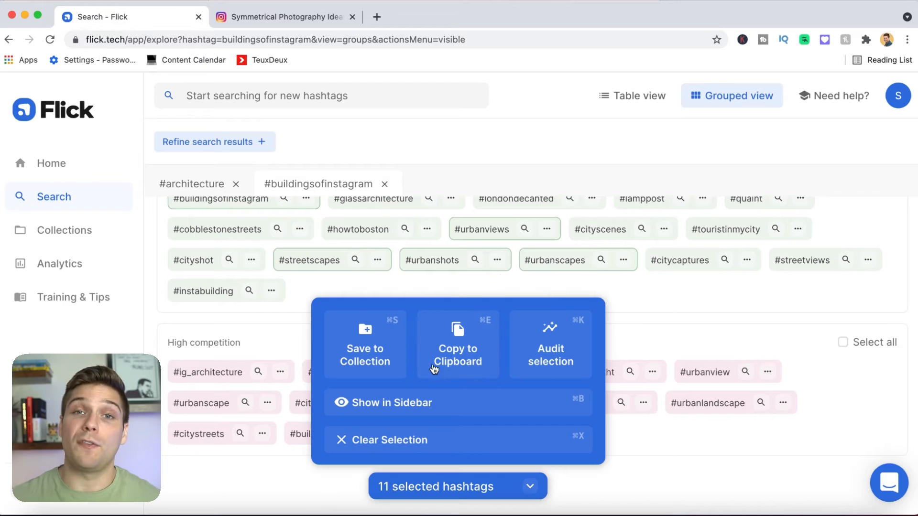
mouse_move(457, 363)
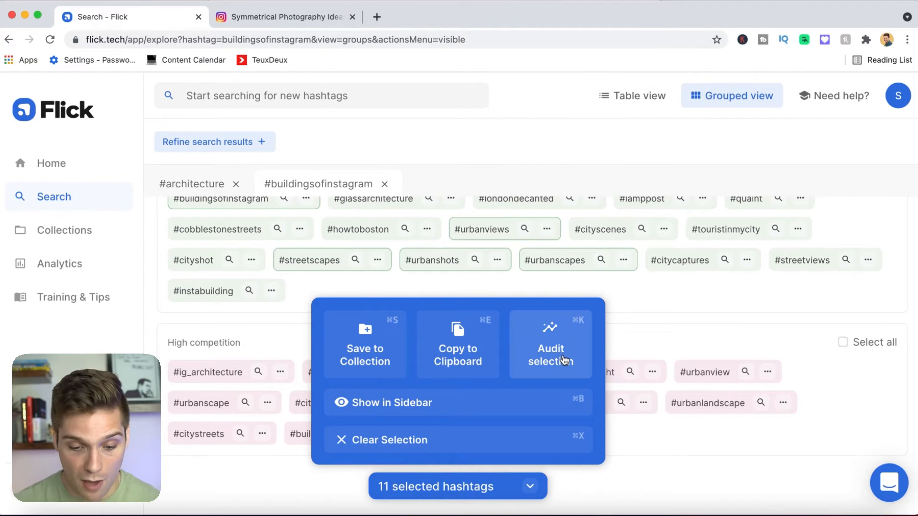
left_click(549, 345)
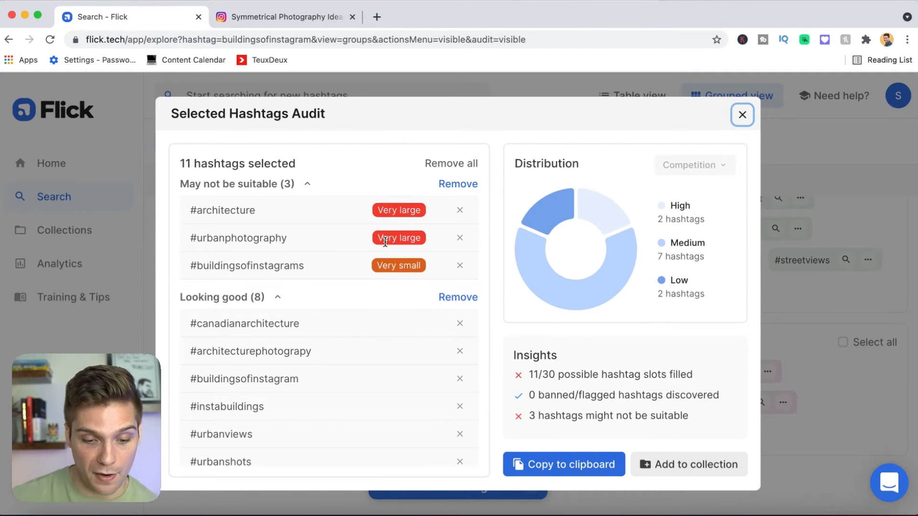
mouse_move(247, 232)
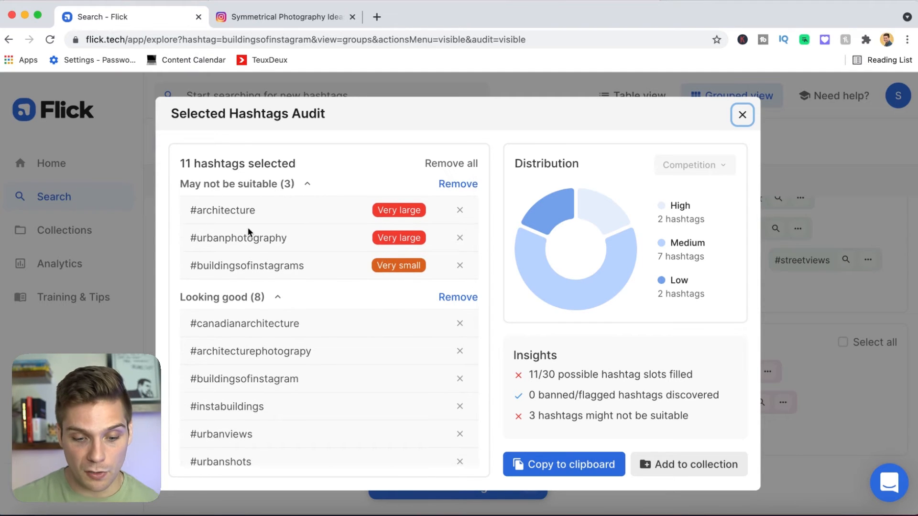
scroll("down", 3)
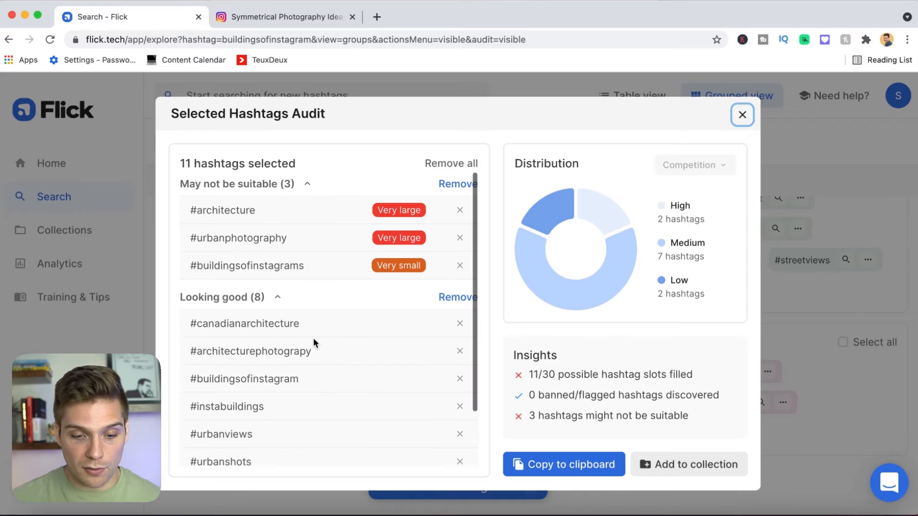
scroll("down", 3)
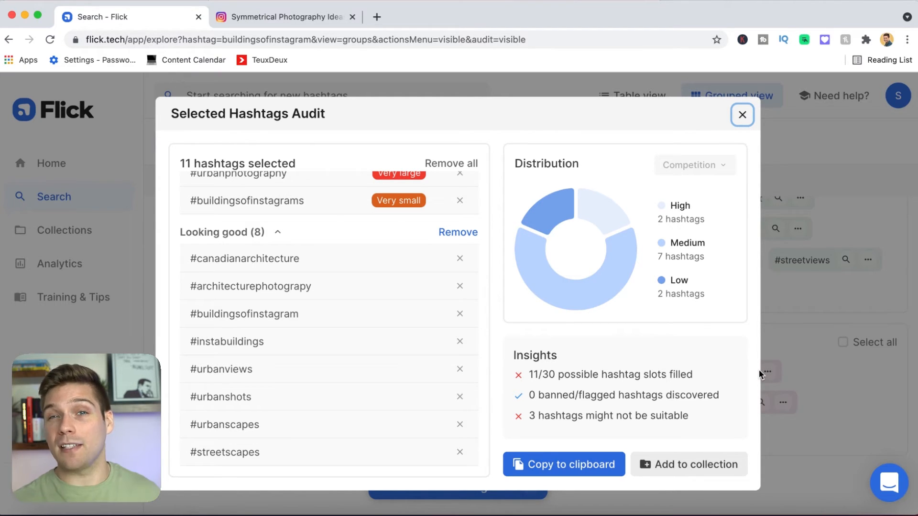
mouse_move(424, 356)
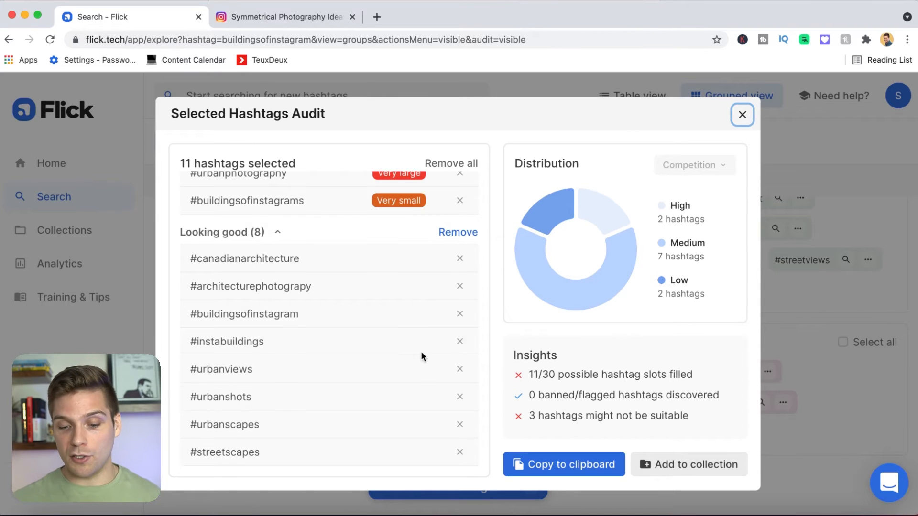
scroll("down", 3)
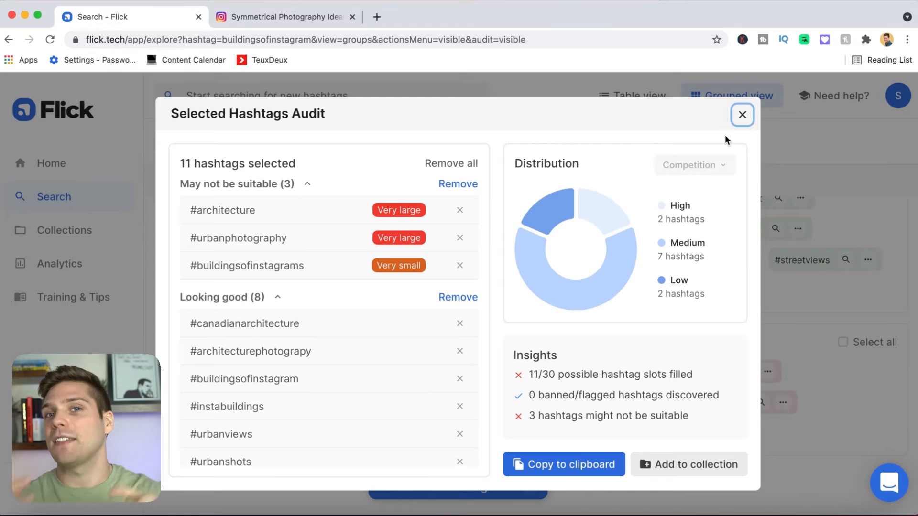
Close the audit and choose to save the selection to a new collection
left_click(742, 114)
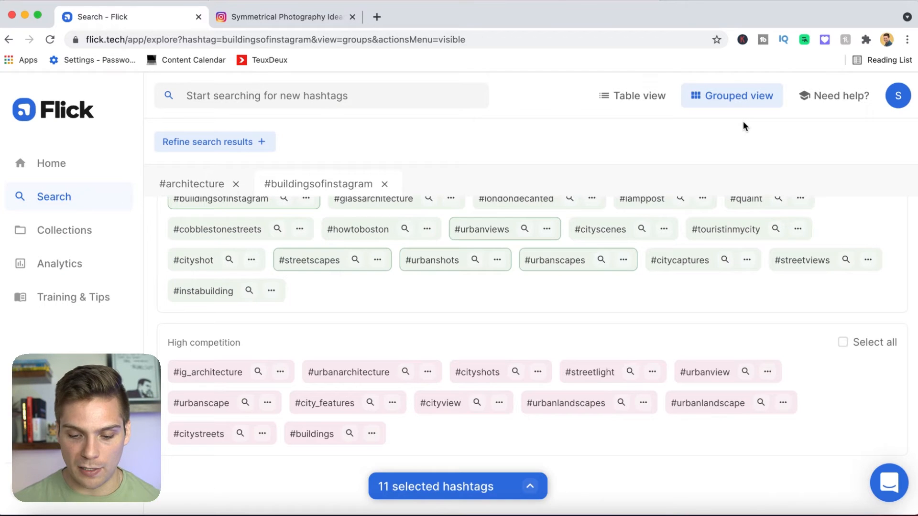
left_click(457, 487)
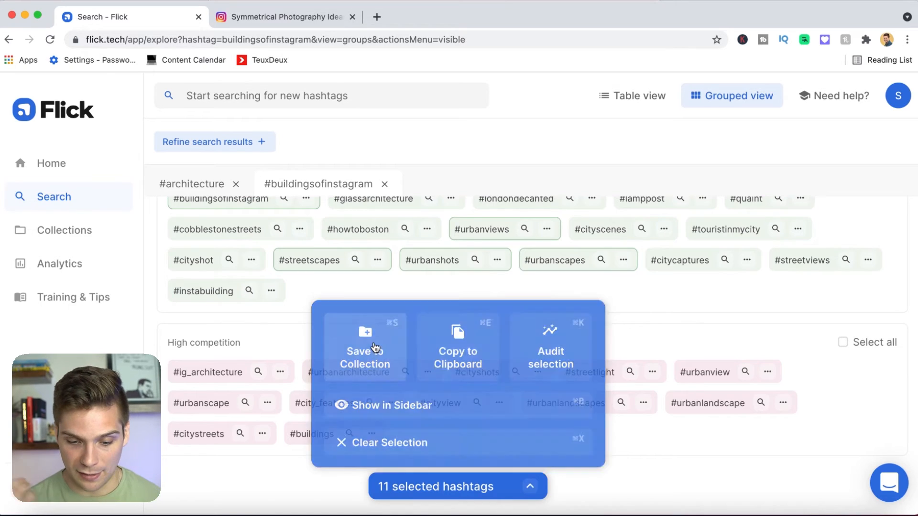
left_click(365, 345)
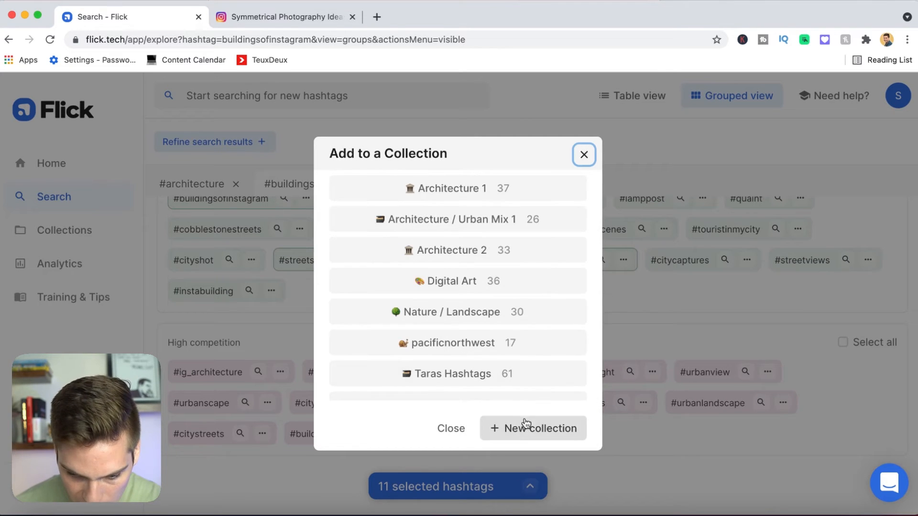
left_click(540, 429)
type("Architecture")
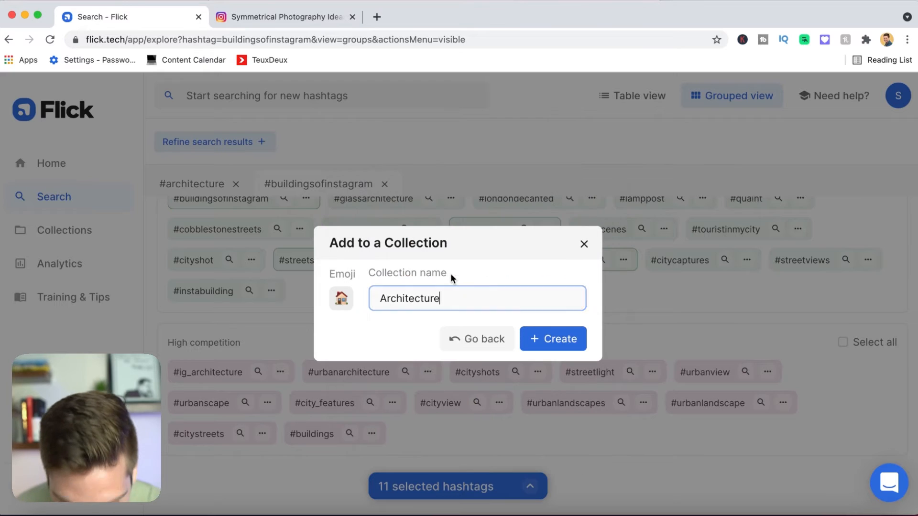
Name the new collection 'Architecture (Flick)' and create it with the 11 hashtags
type("(F")
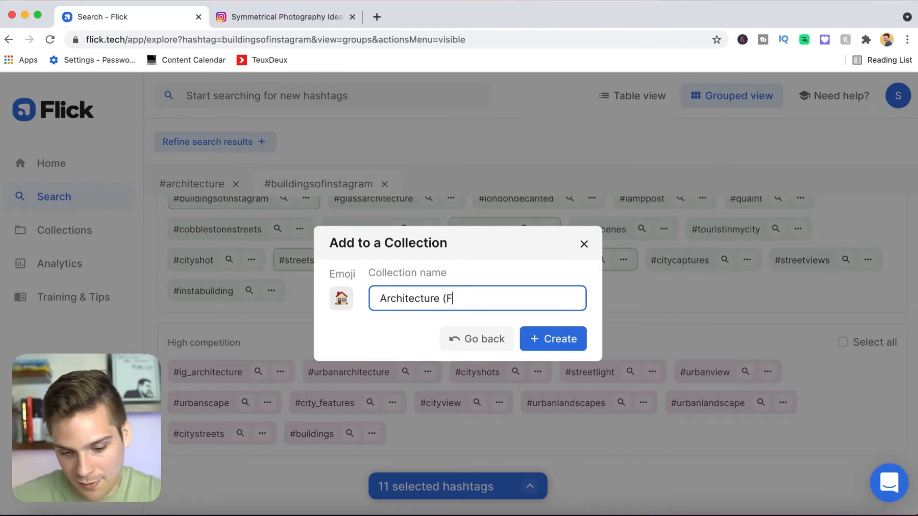
type("lick)")
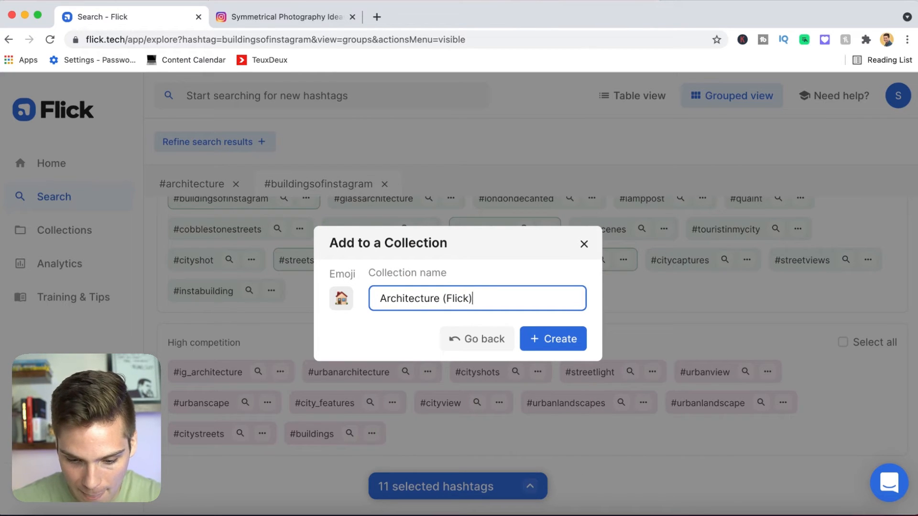
left_click(552, 338)
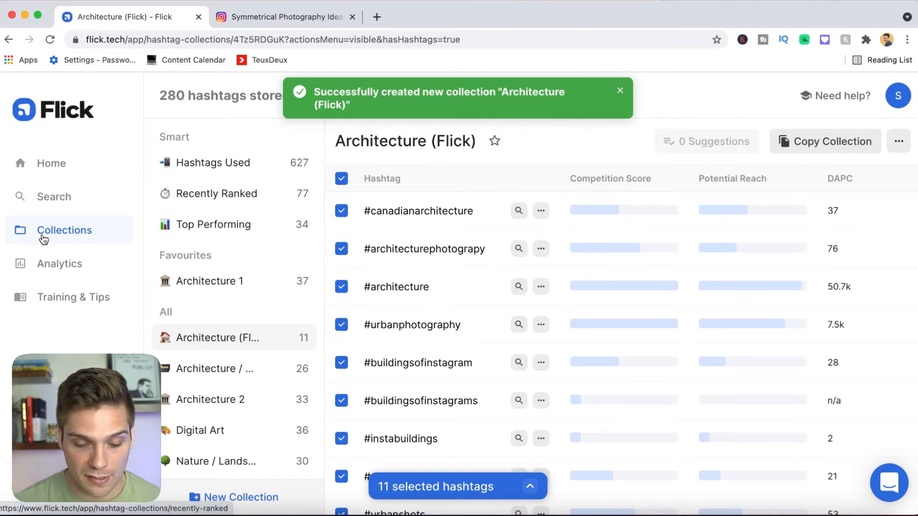
Browse Recently Ranked, the Architecture (Flick) collection and Top Performing, then return to the search results
left_click(216, 193)
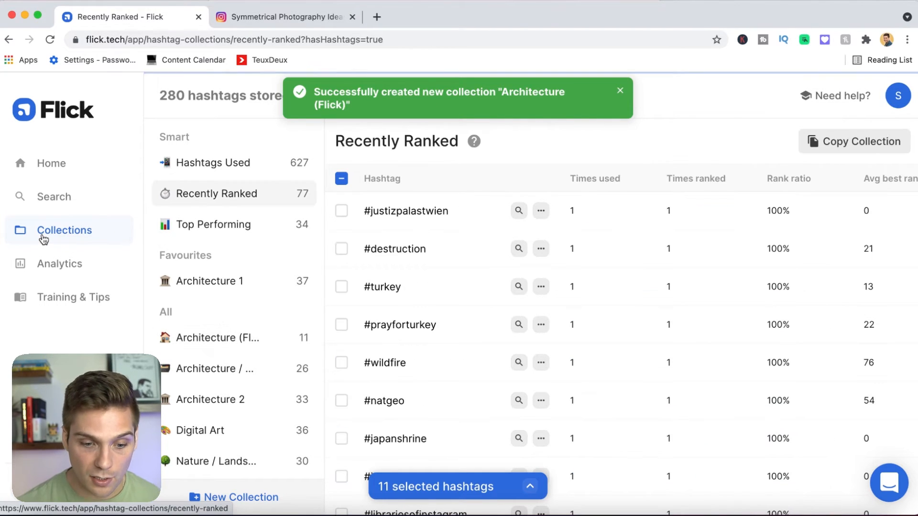
scroll("down", 3)
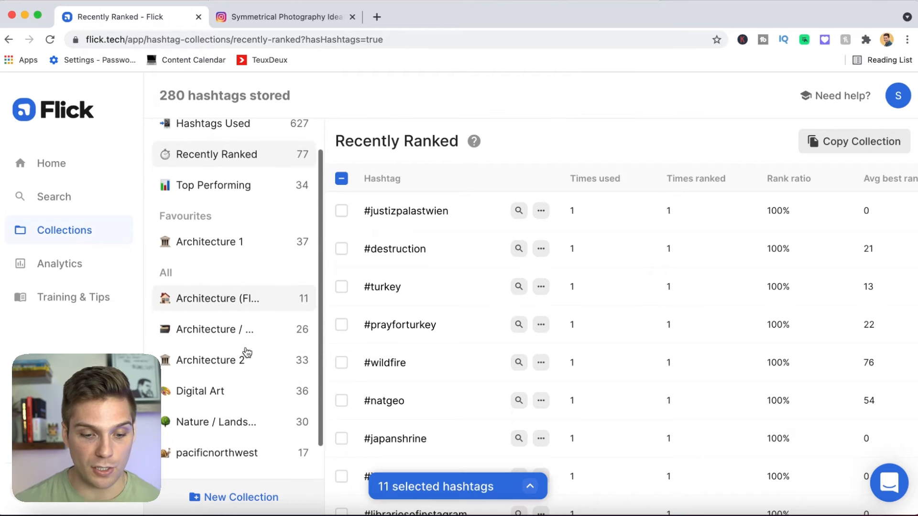
scroll("down", 3)
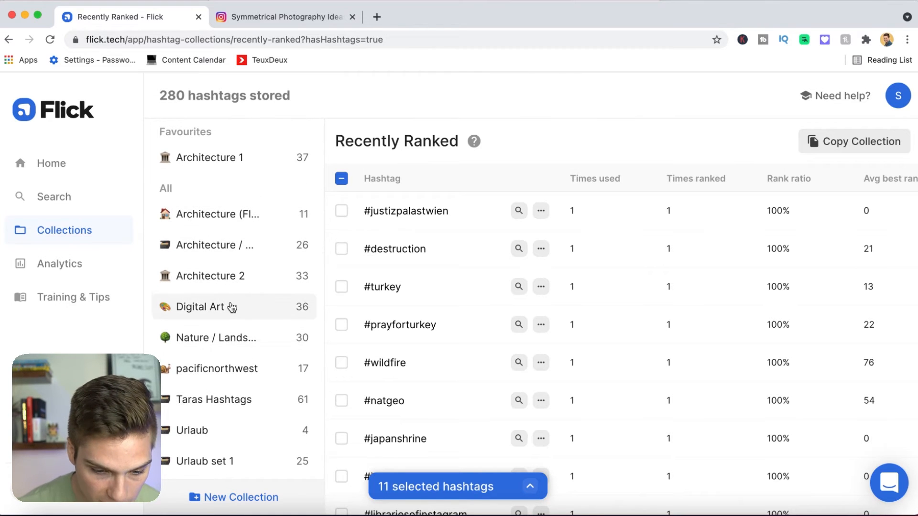
left_click(219, 213)
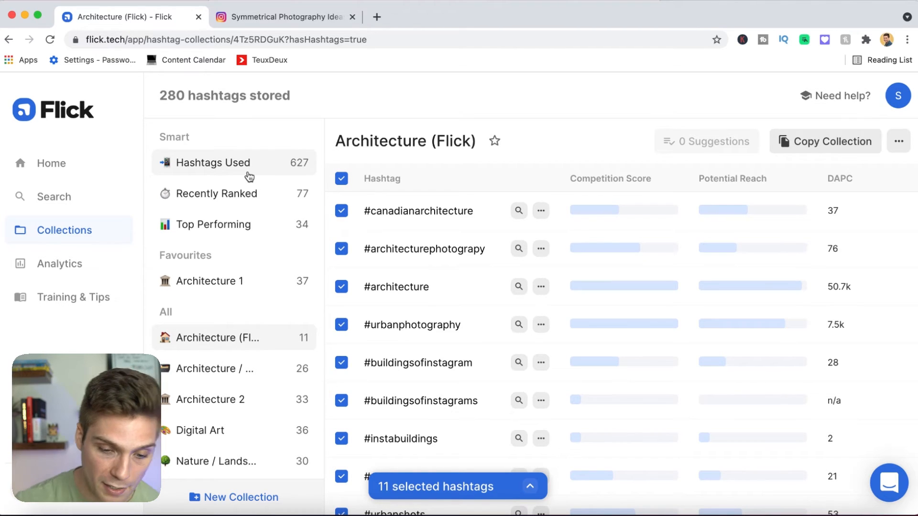
left_click(213, 224)
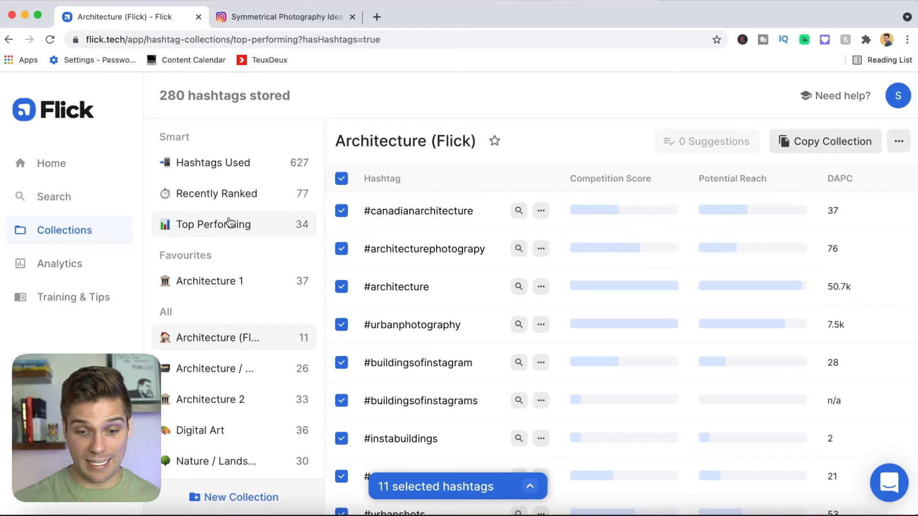
left_click(214, 224)
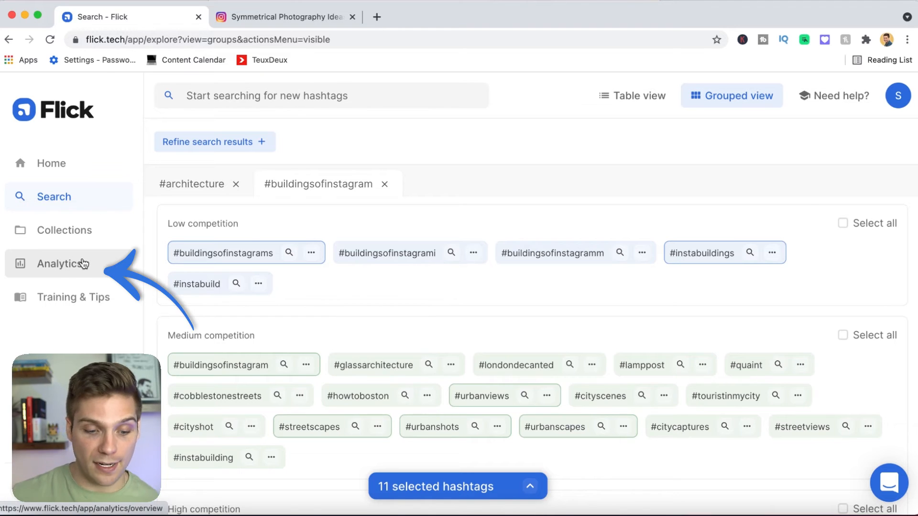
View the Analytics overview with follower change, reach and profile visits
left_click(59, 264)
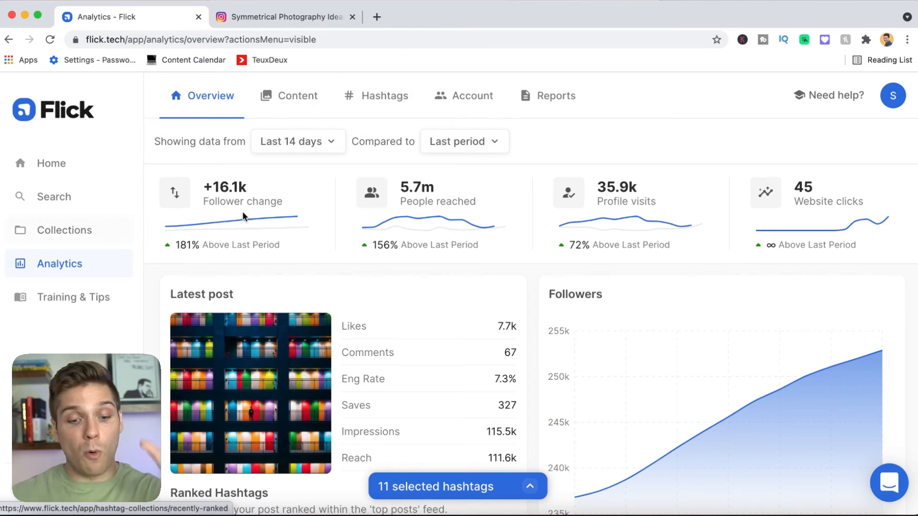
mouse_move(579, 142)
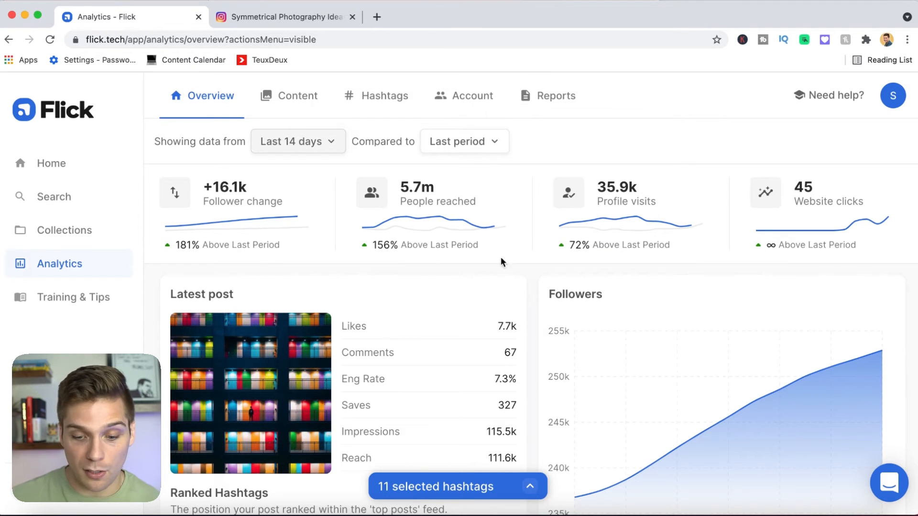
left_click(298, 141)
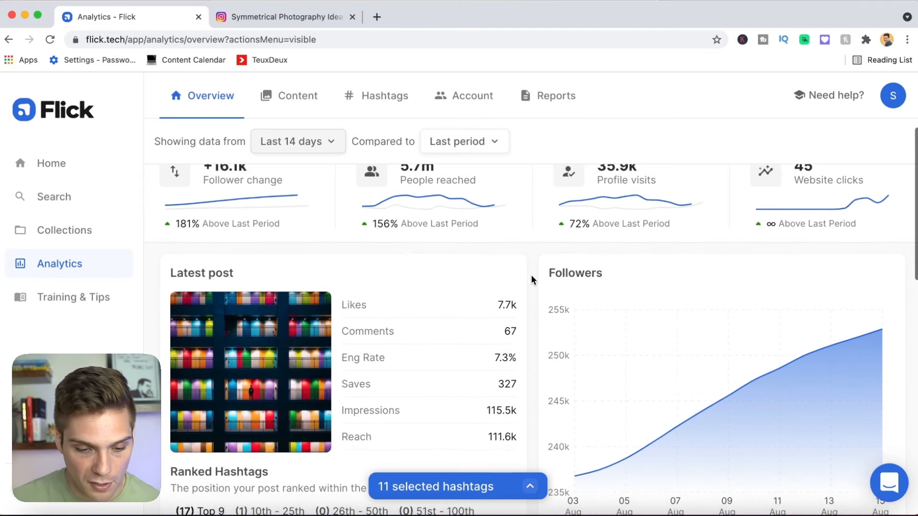
scroll("down", 3)
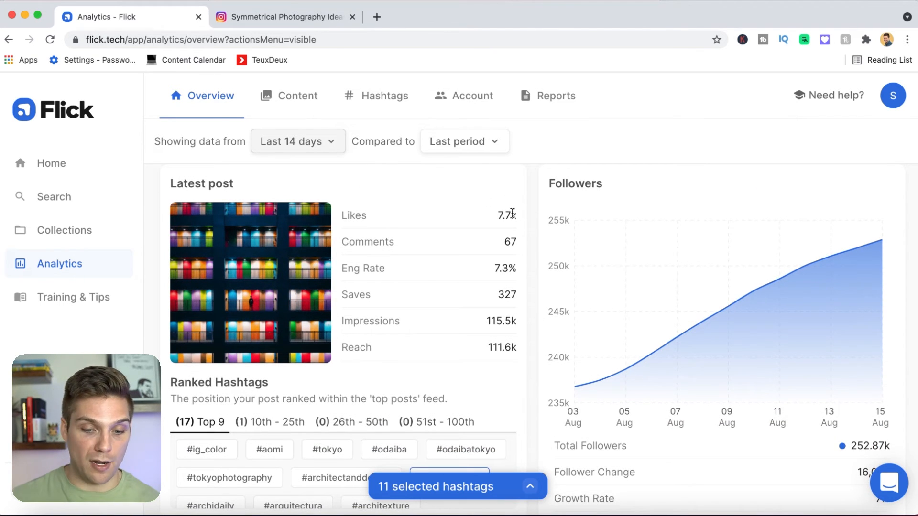
mouse_move(425, 336)
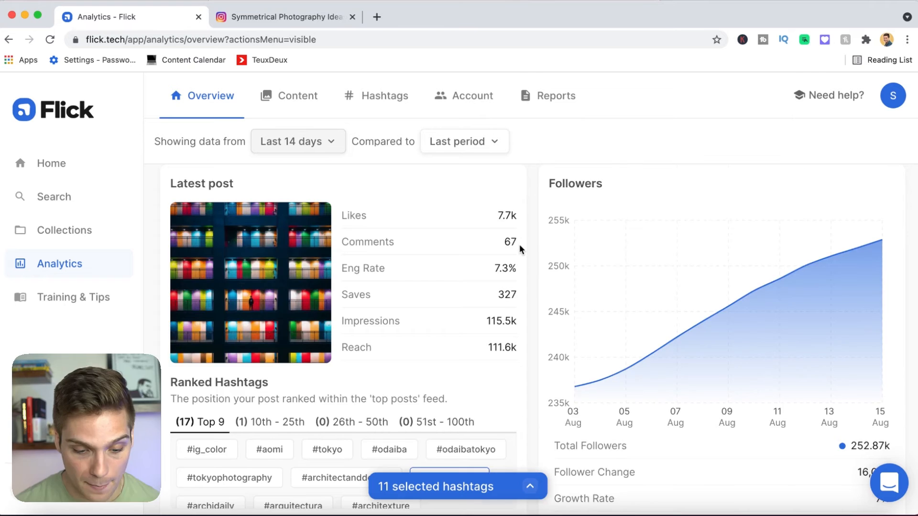
scroll("down", 3)
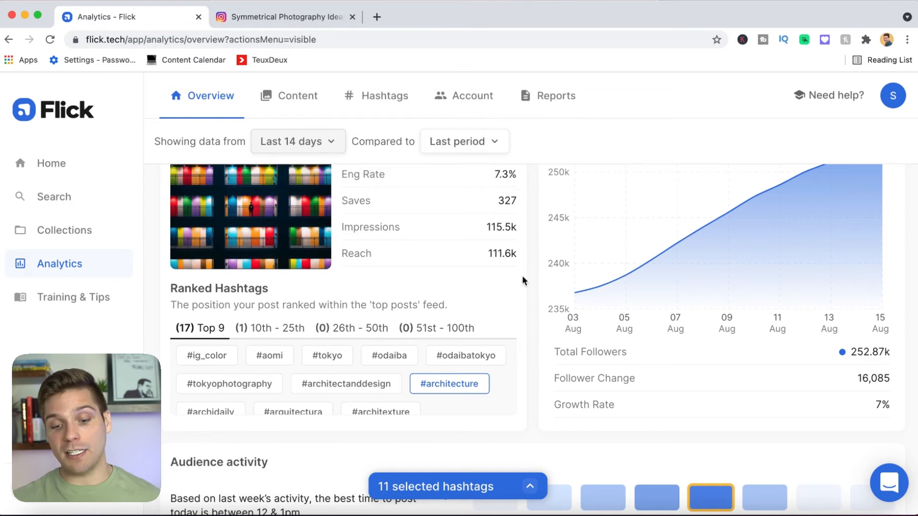
scroll("down", 3)
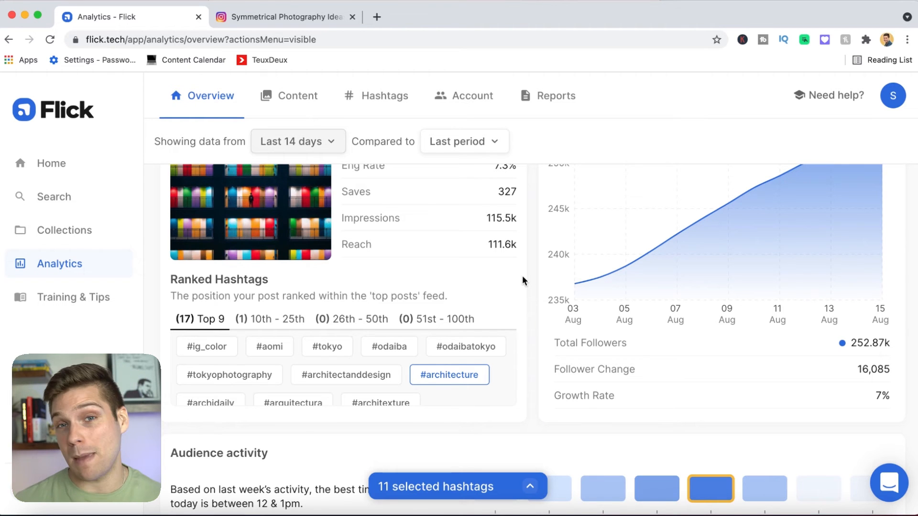
scroll("down", 3)
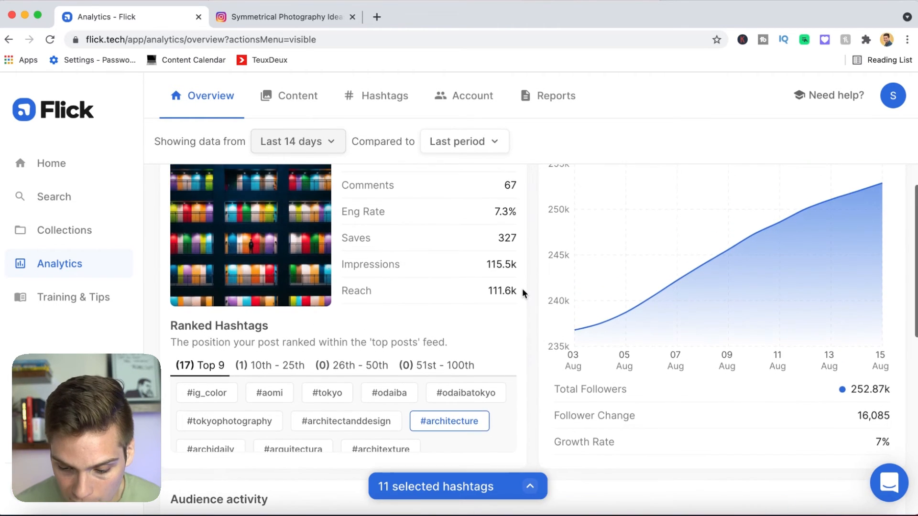
scroll("down", 3)
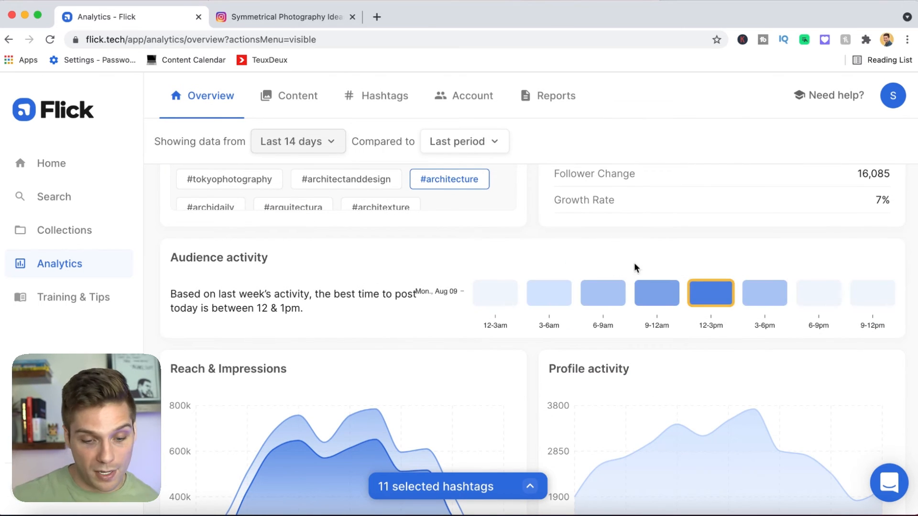
scroll("down", 3)
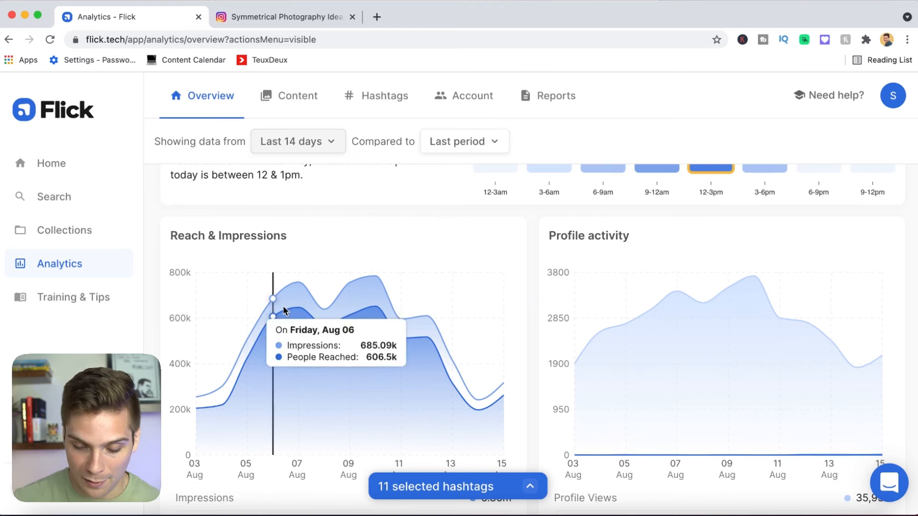
scroll("down", 3)
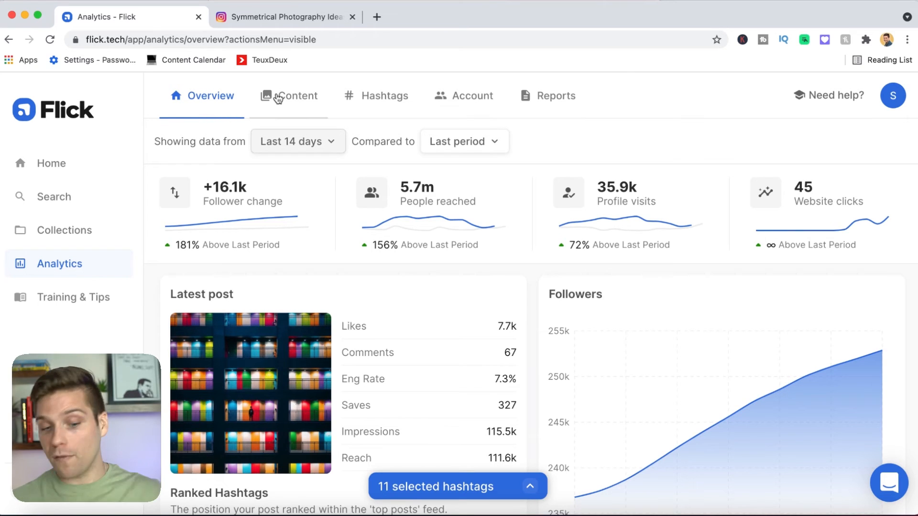
left_click(298, 96)
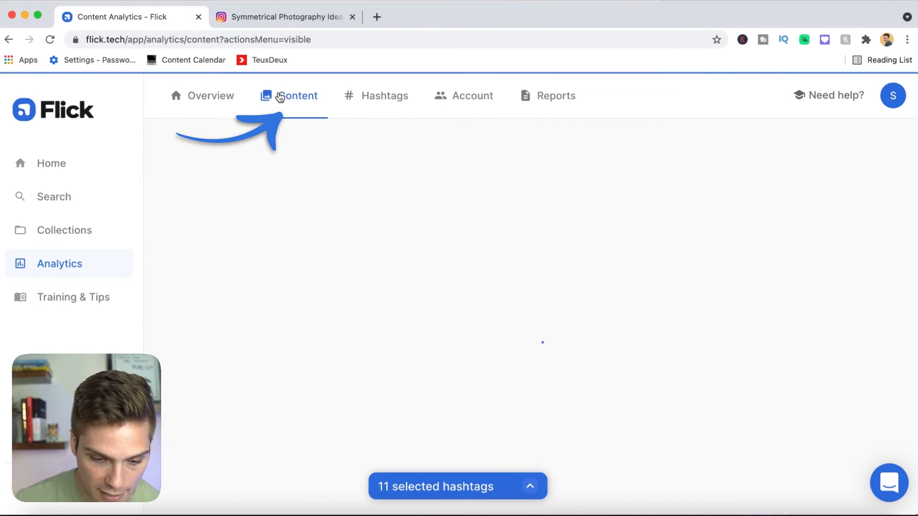
left_click(289, 96)
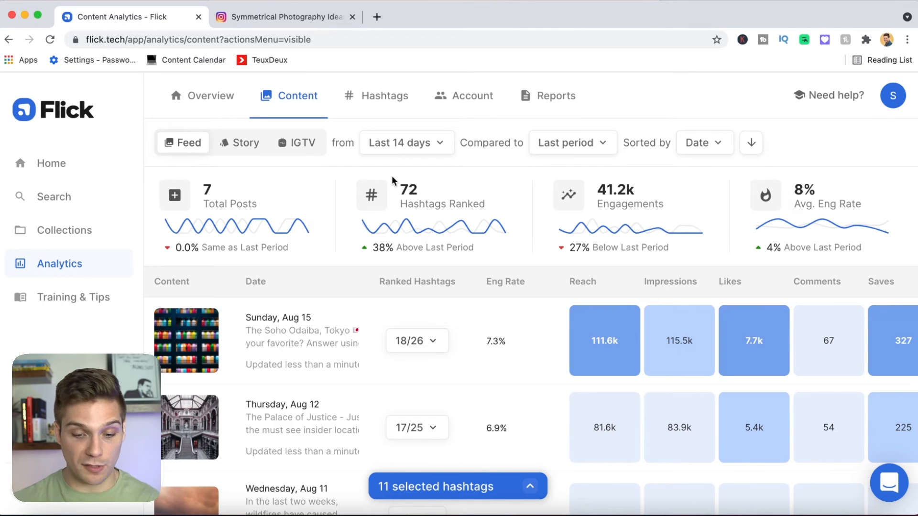
scroll("down", 3)
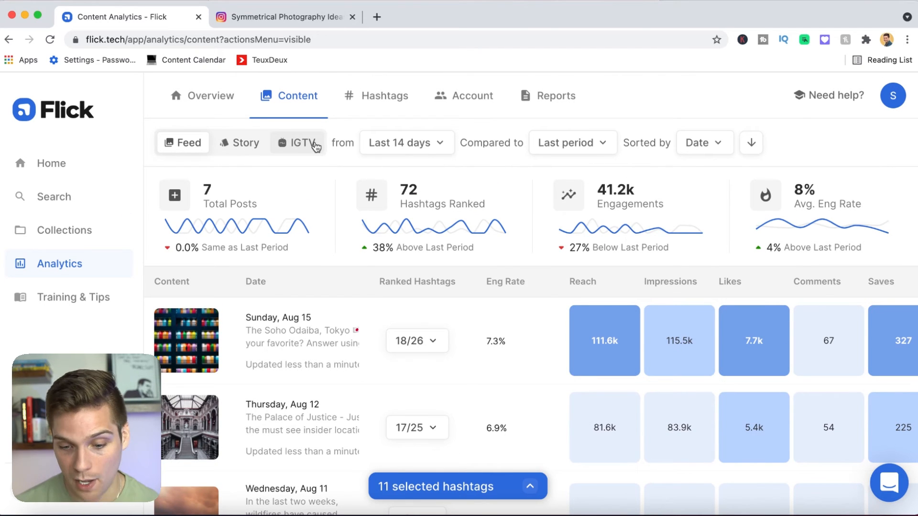
scroll("down", 3)
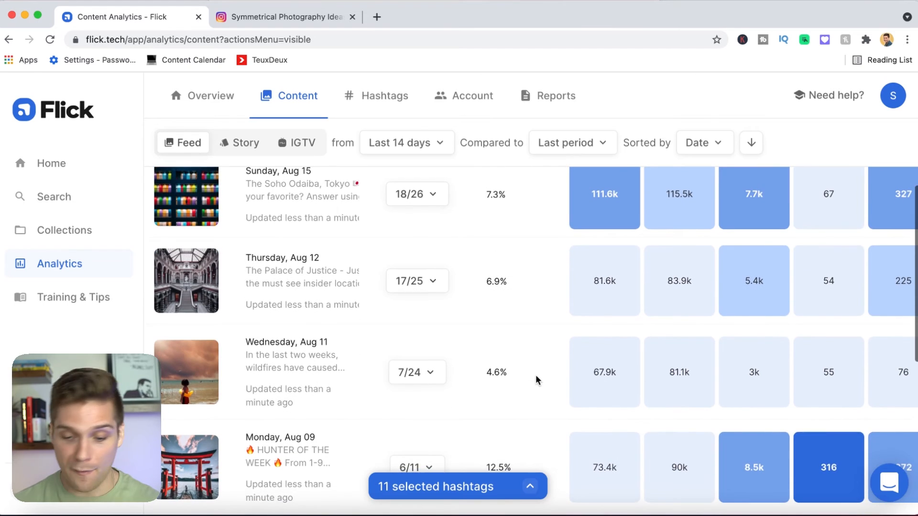
scroll("down", 3)
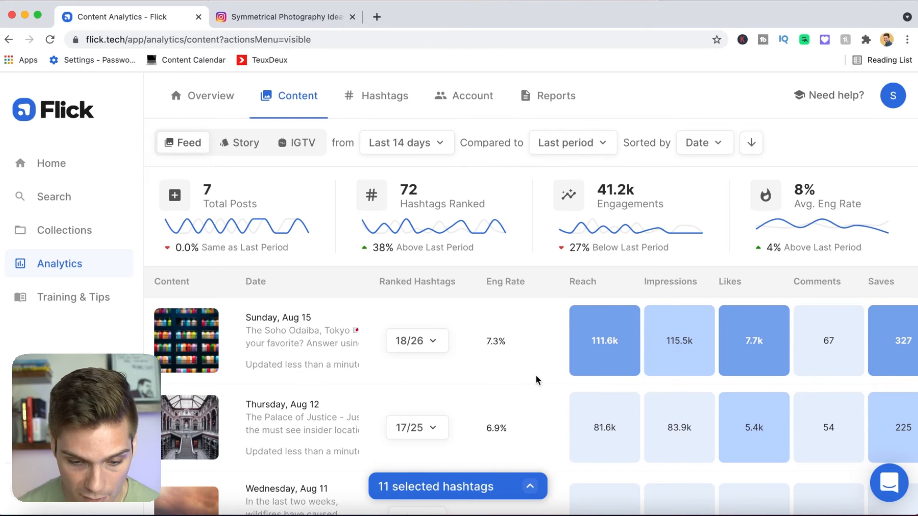
Review the Hashtags analytics: 83 of 121 ranked across top, mid-level, low and too-early tiers
left_click(386, 95)
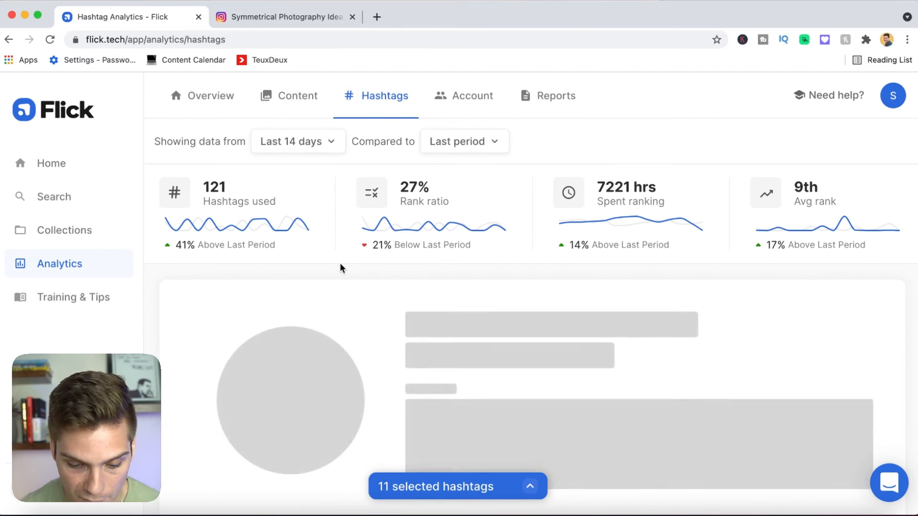
scroll("down", 3)
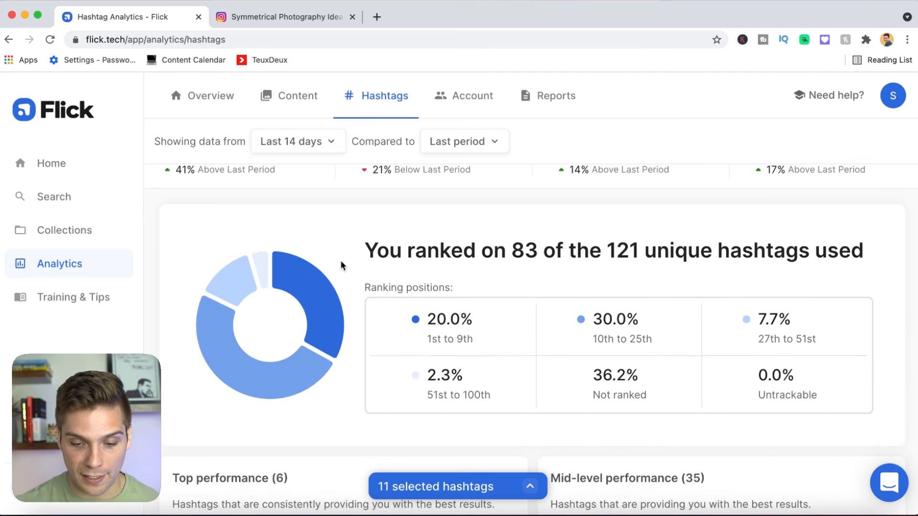
scroll("down", 3)
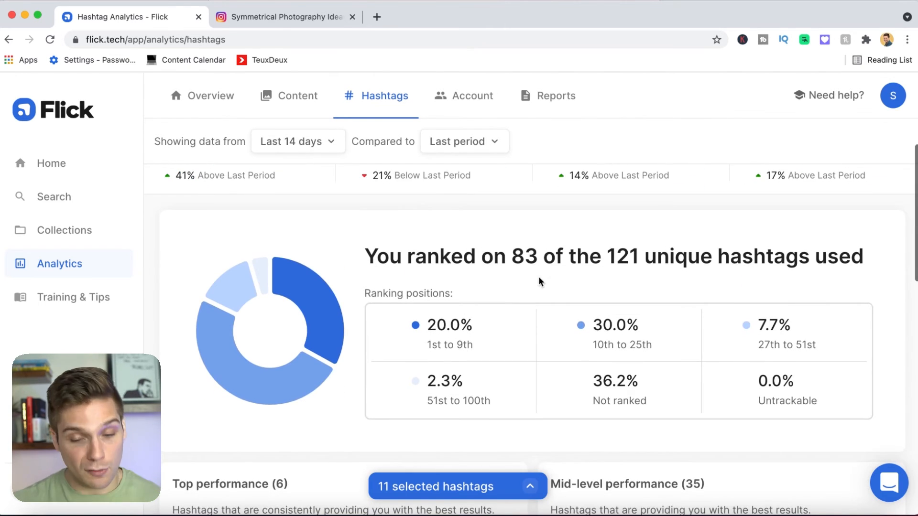
scroll("down", 3)
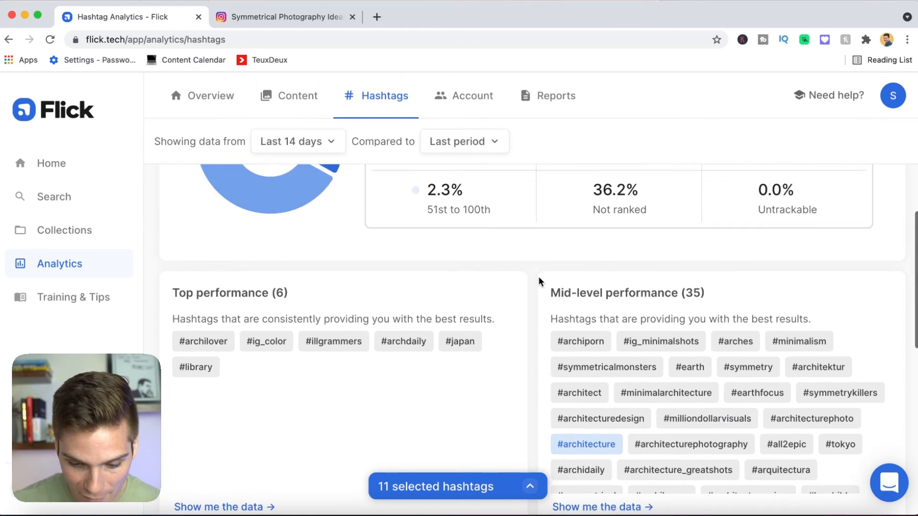
scroll("down", 3)
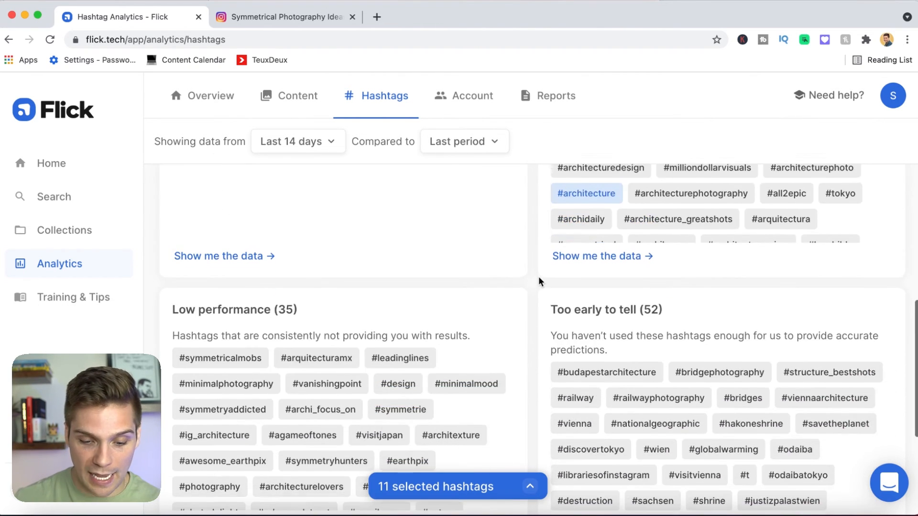
scroll("up", 3)
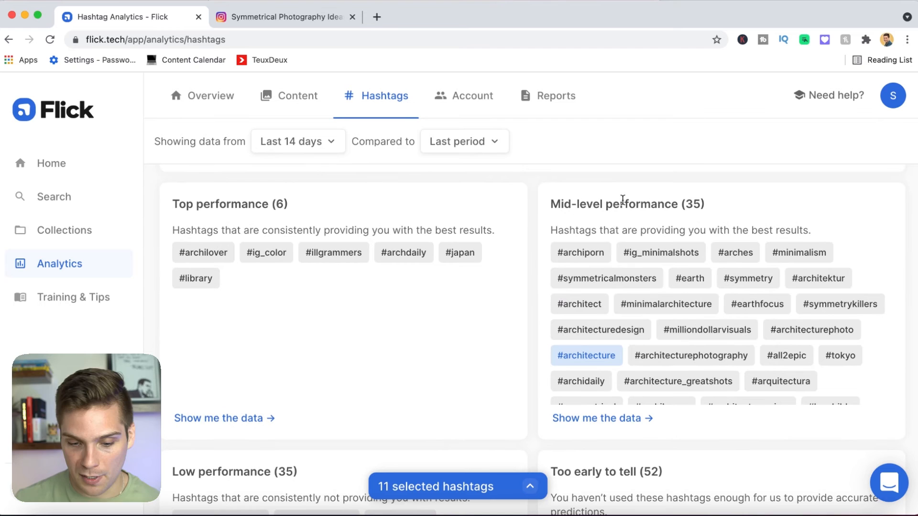
scroll("down", 3)
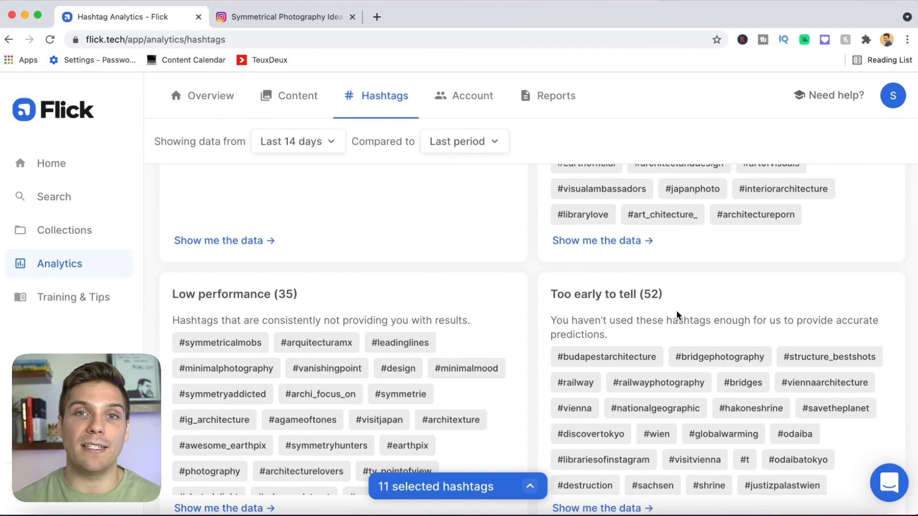
scroll("down", 3)
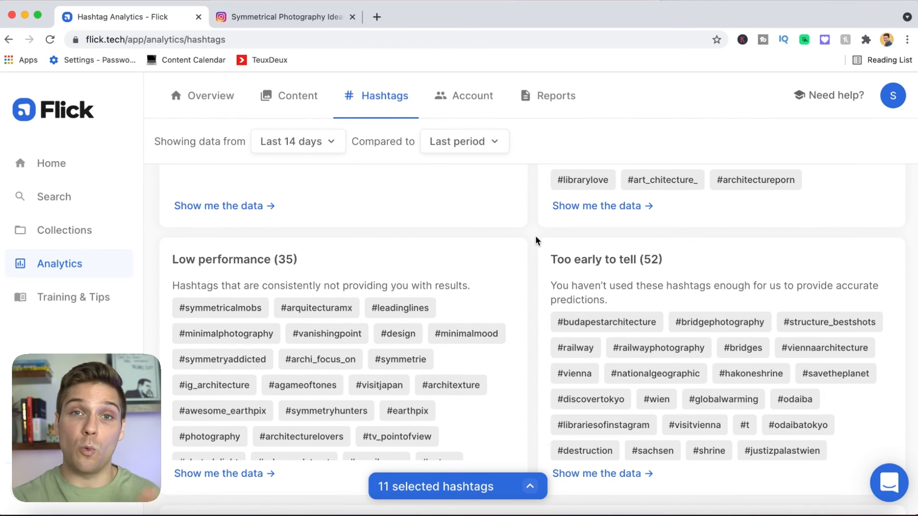
Review Account analytics: 253.2k followers, 41% reach rate, audience-activity heatmap and top countries
left_click(472, 96)
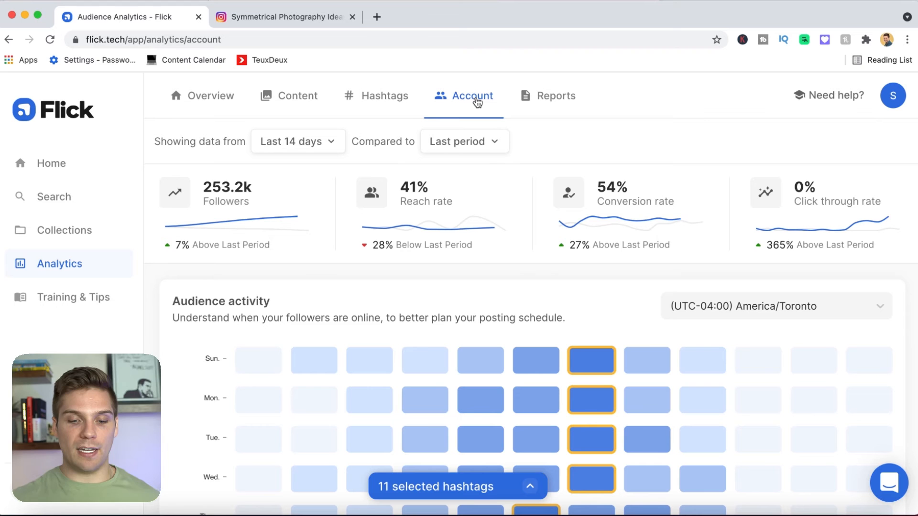
scroll("down", 3)
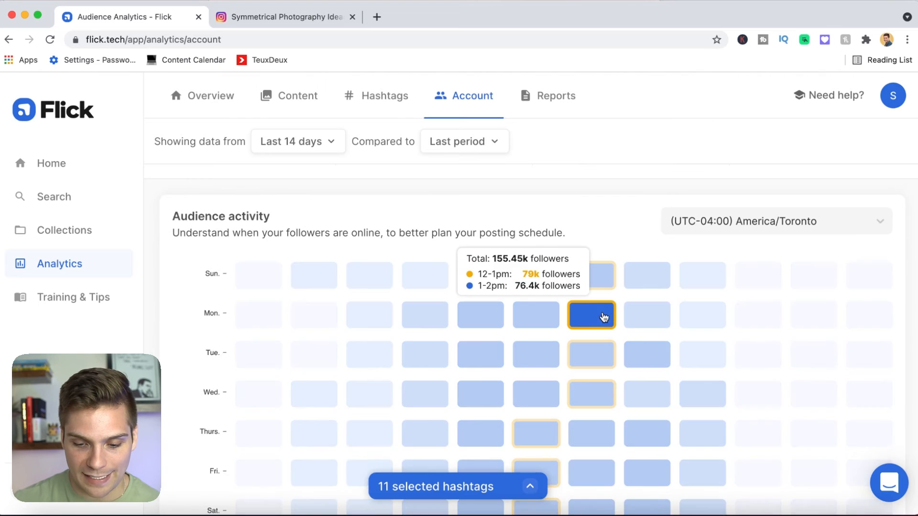
scroll("down", 3)
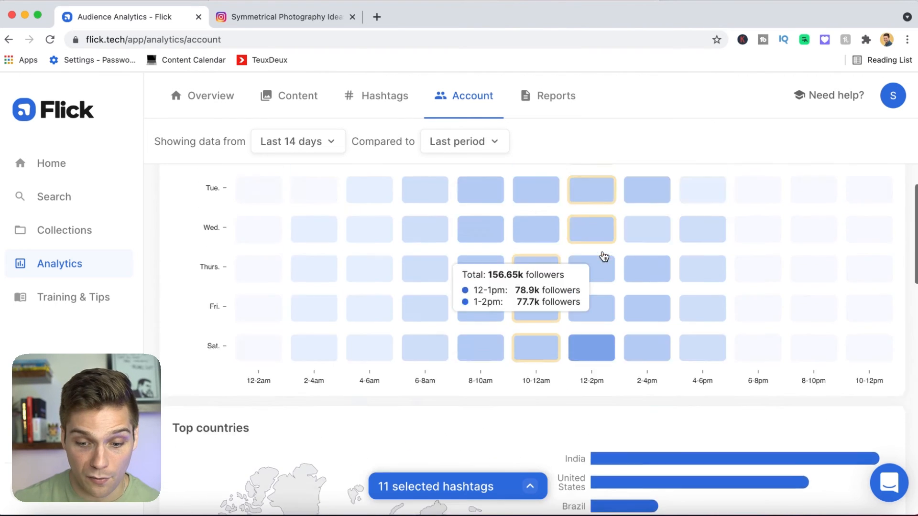
scroll("down", 3)
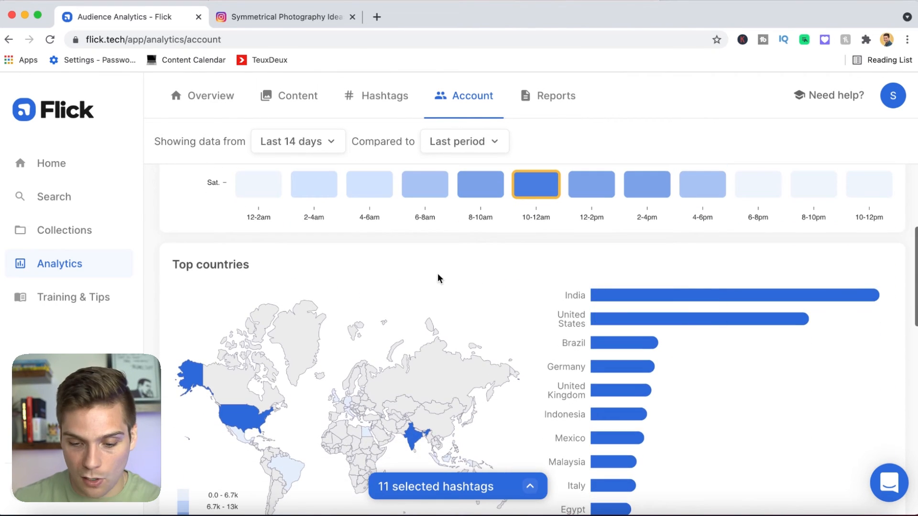
scroll("down", 3)
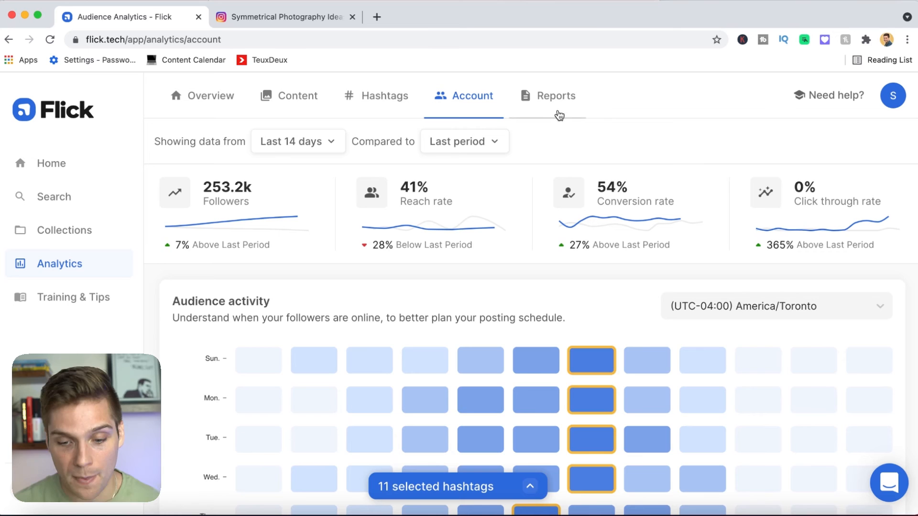
View the Reports section showing inactive weekly performance report previews
left_click(555, 96)
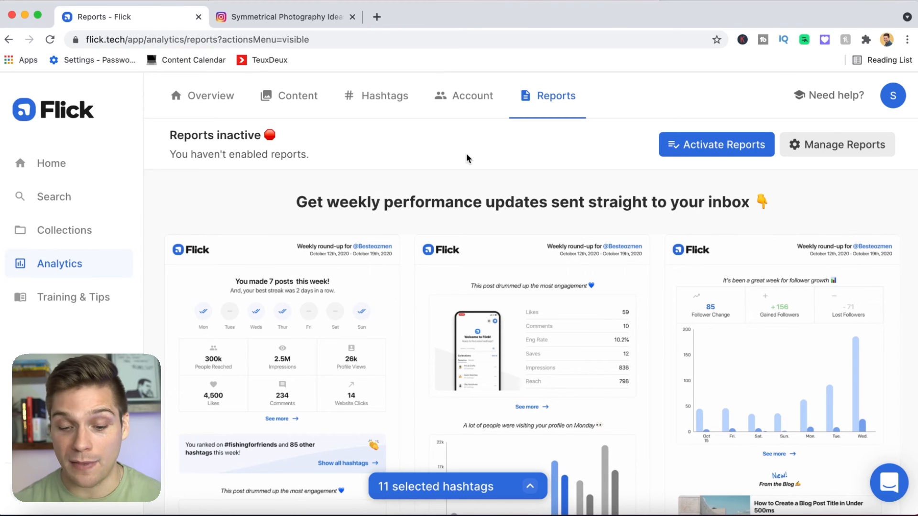
mouse_move(488, 337)
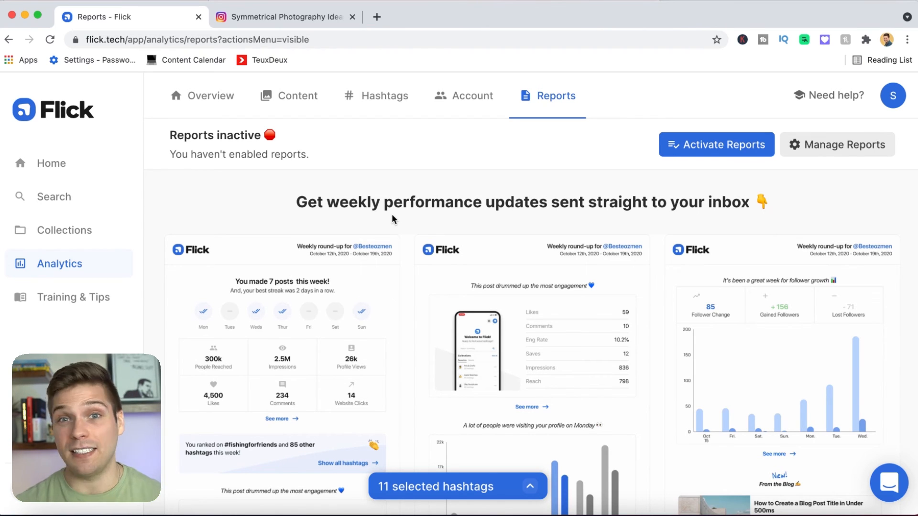
Browse the Training & Tips Smart Guides on getting started, hashtags, collections, analytics and the mobile app
left_click(210, 96)
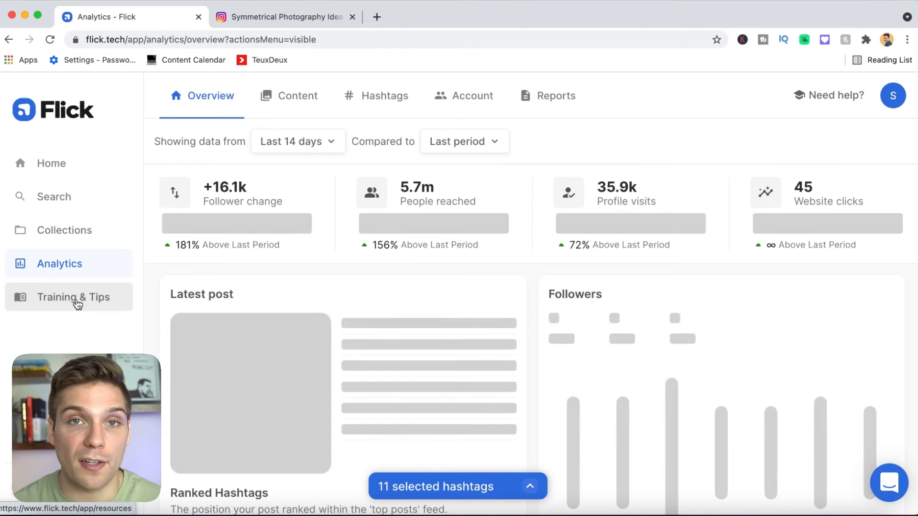
left_click(73, 297)
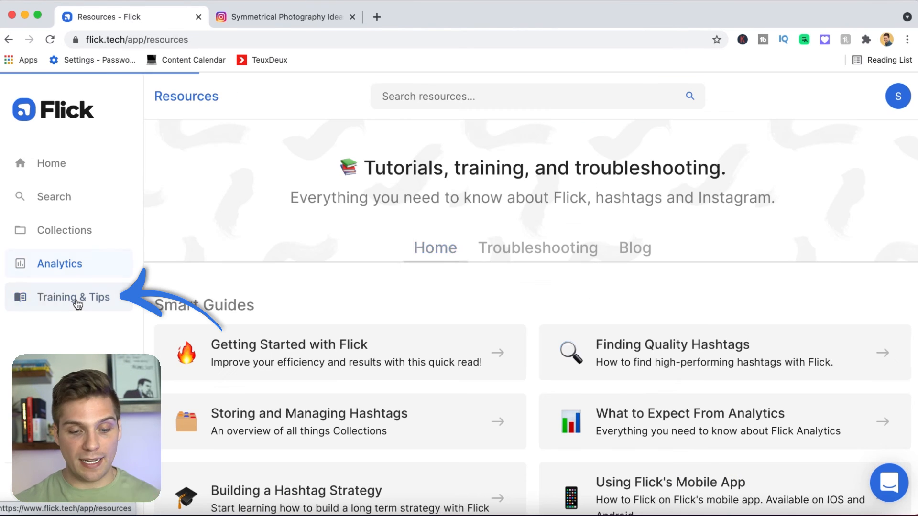
left_click(74, 297)
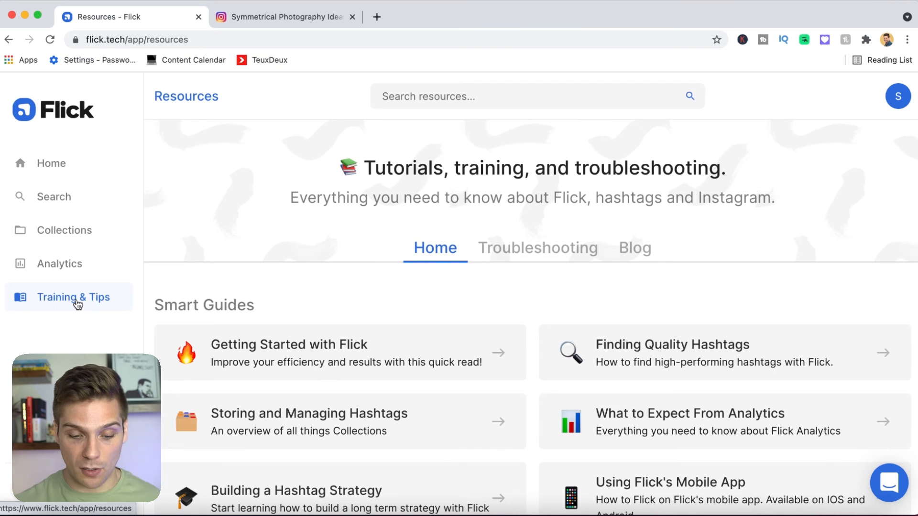
scroll("down", 3)
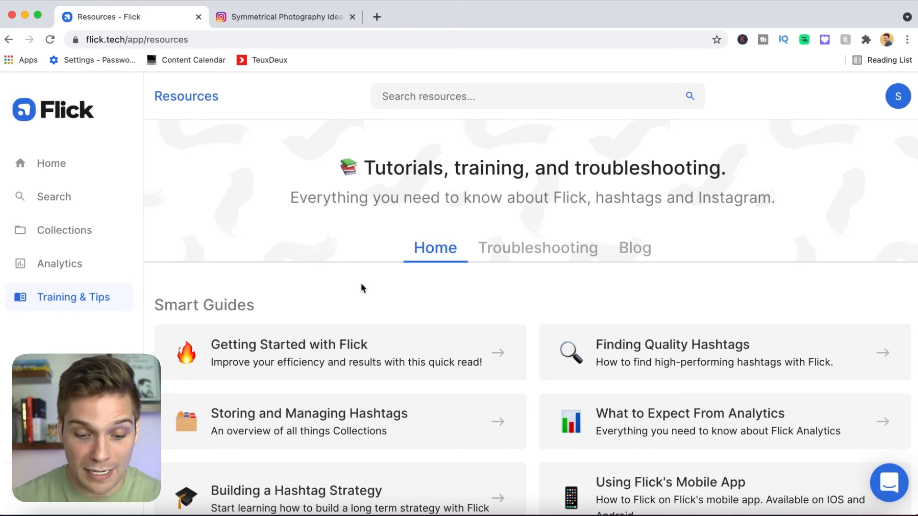
mouse_move(518, 305)
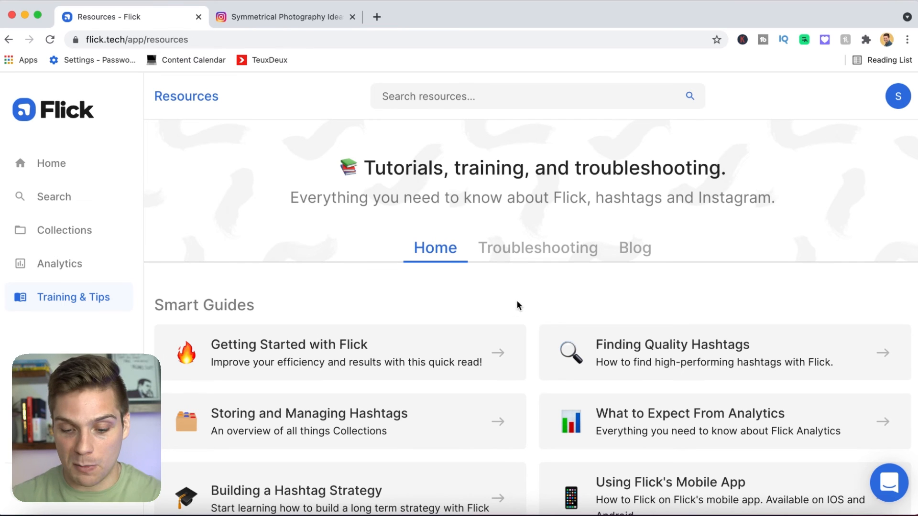
scroll("down", 3)
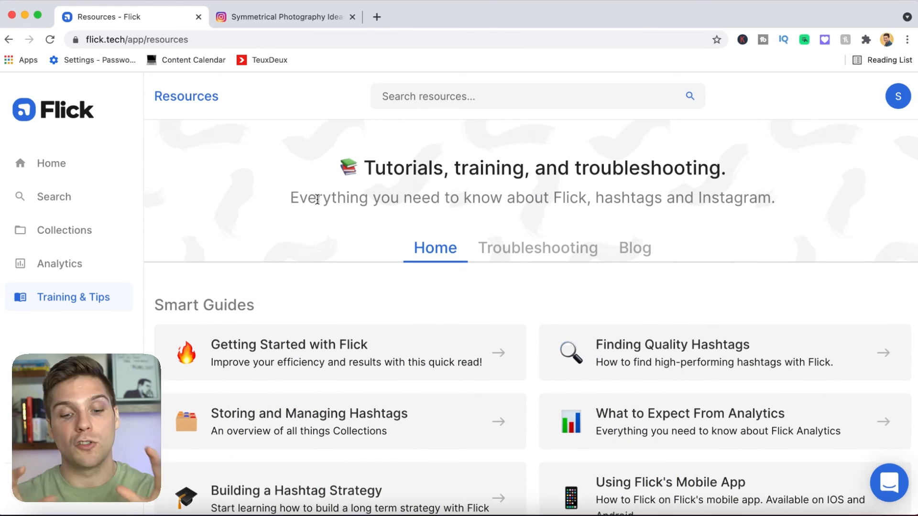
scroll("down", 3)
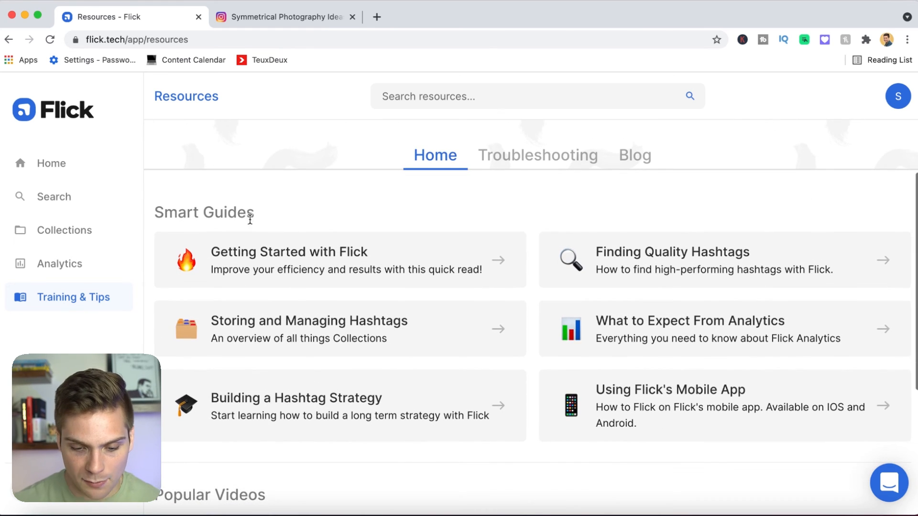
scroll("down", 3)
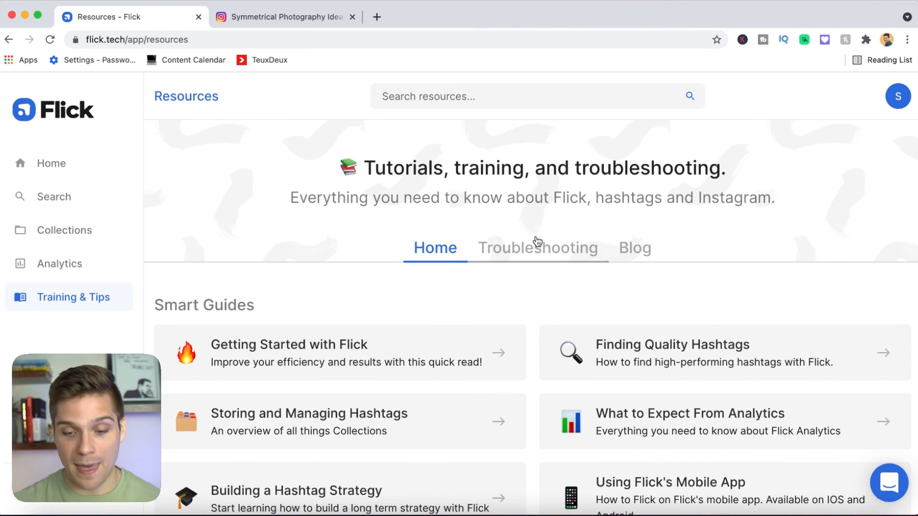
View the Troubleshooting articles on billing, linking Instagram and hashtag tracking
left_click(537, 247)
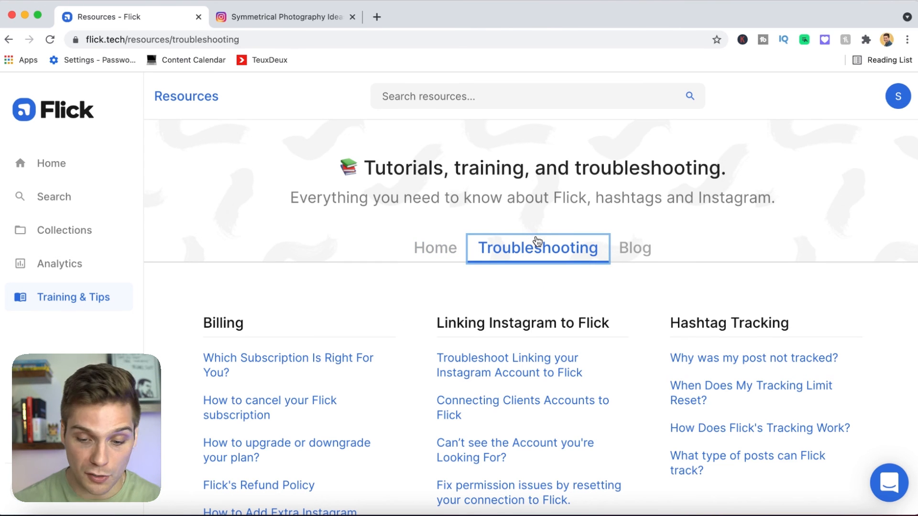
scroll("down", 3)
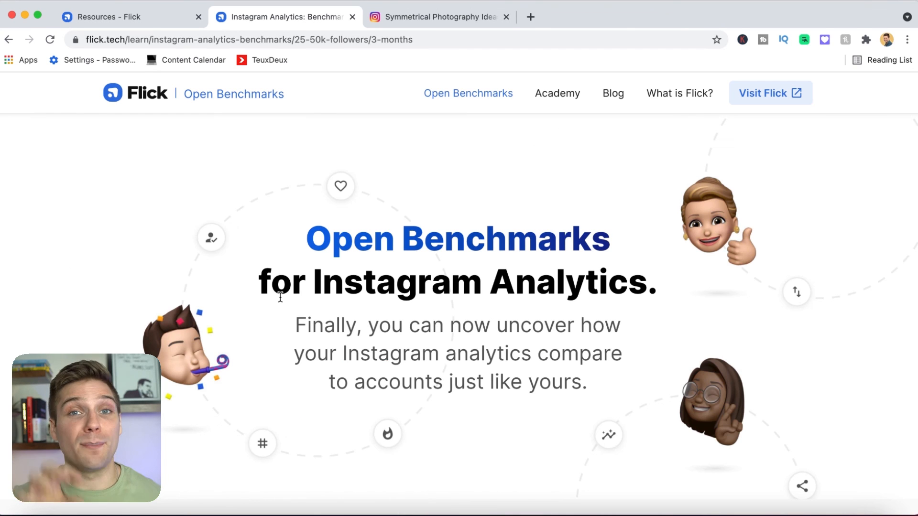
mouse_move(181, 365)
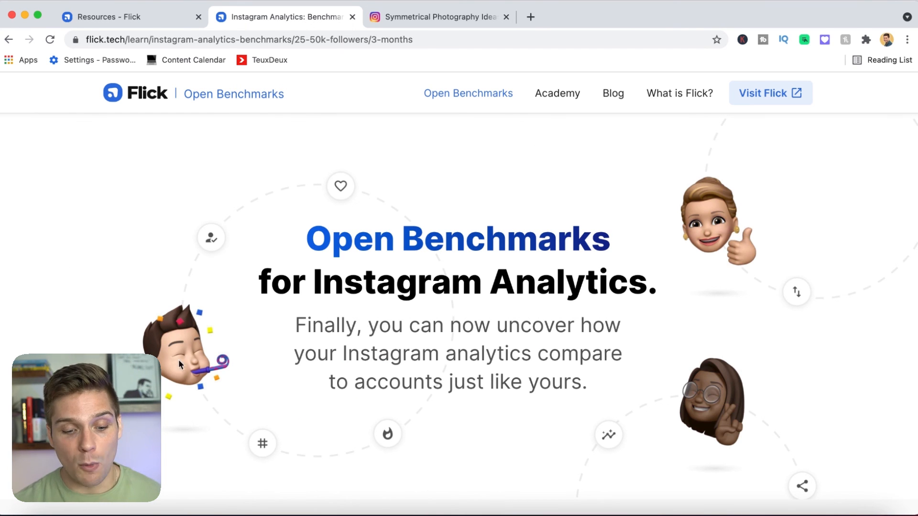
Scroll the Open Benchmarks page past the intro to the free Instagram analytics tool video
scroll("down", 3)
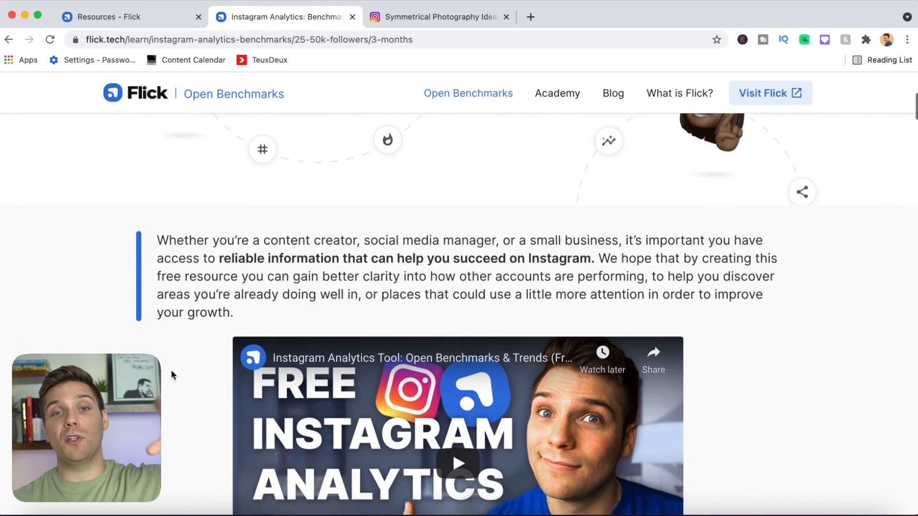
scroll("down", 3)
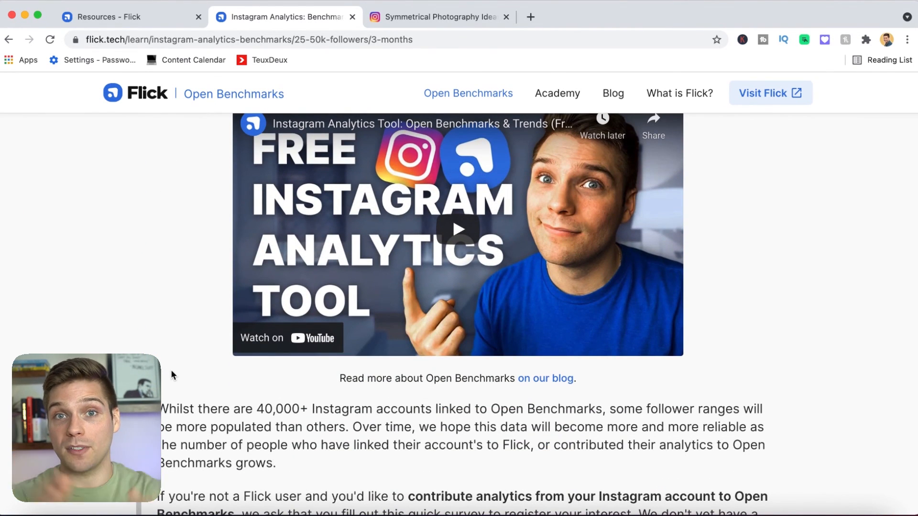